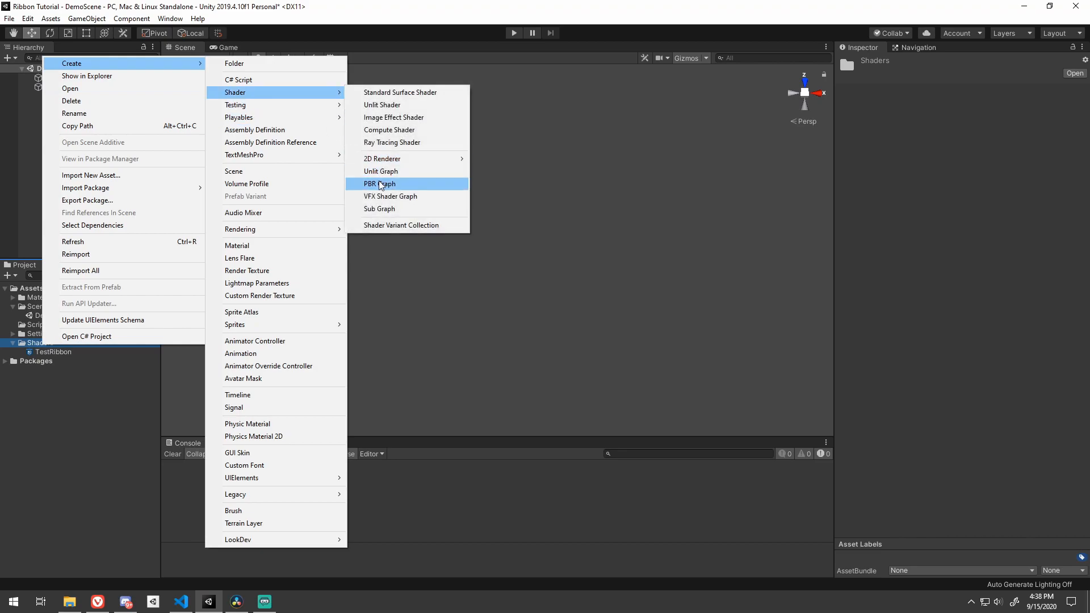
Create a PBR shader graph named Ribbon in Shaders and open it in Shader Graph
click(379, 184)
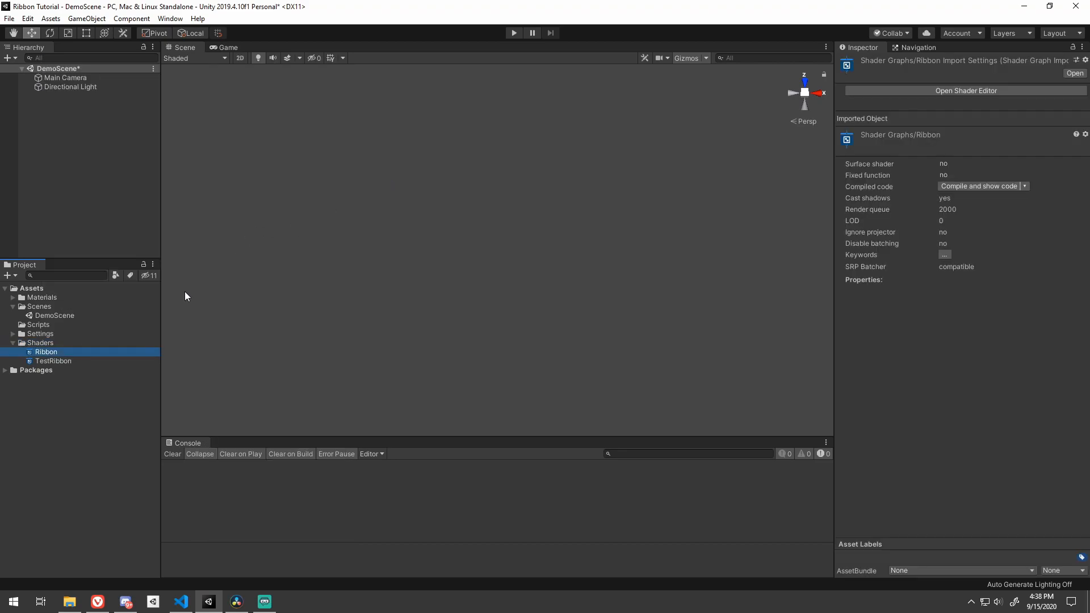
double_click(46, 352)
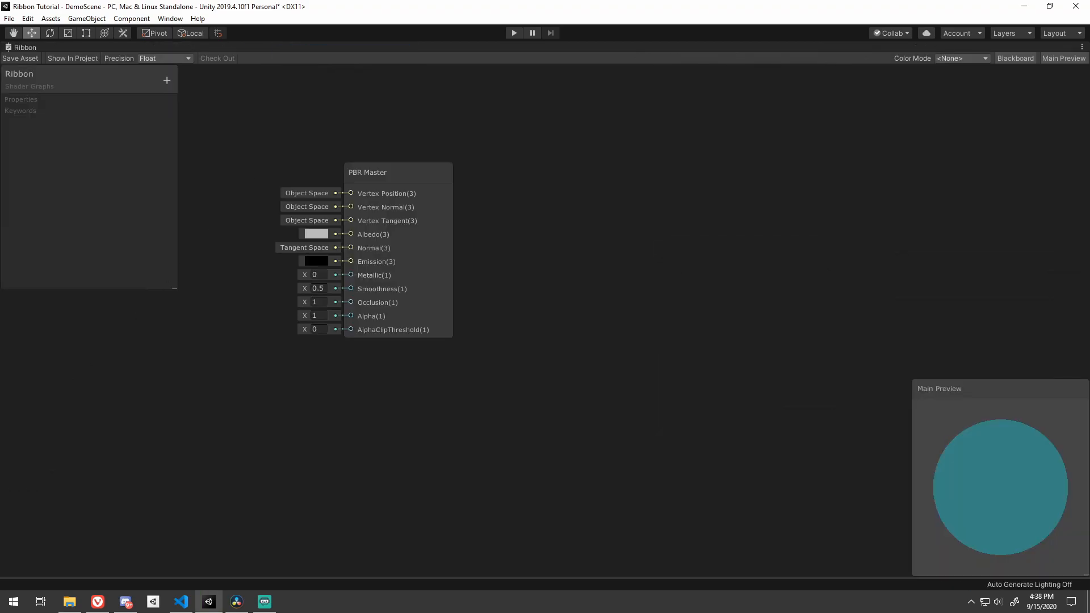
Add a Vector3 property Up, drag it into the graph beside an object-space Position node
click(167, 79)
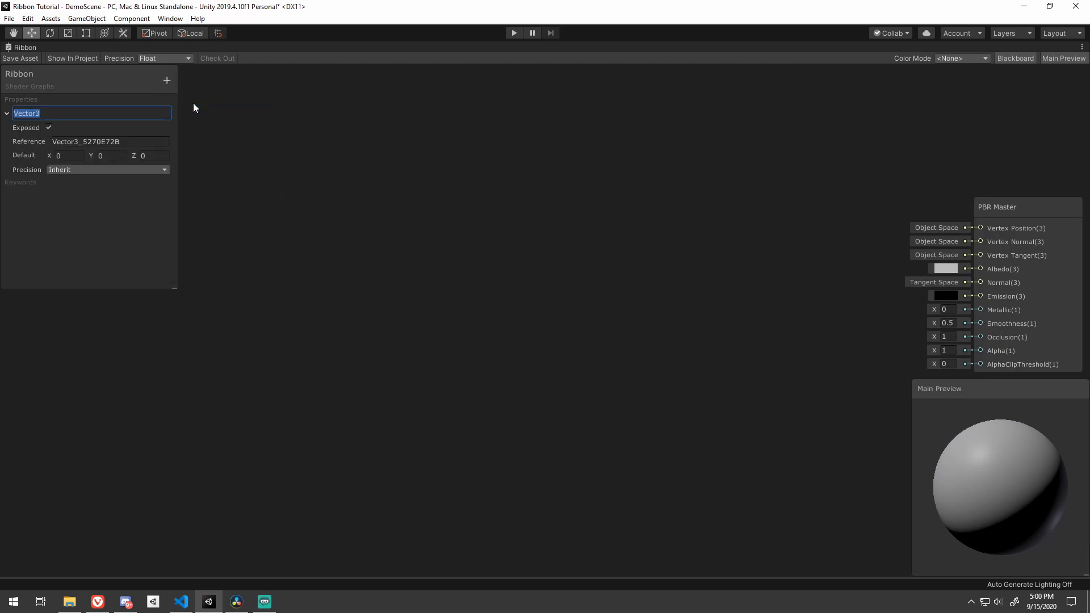
text(Up)
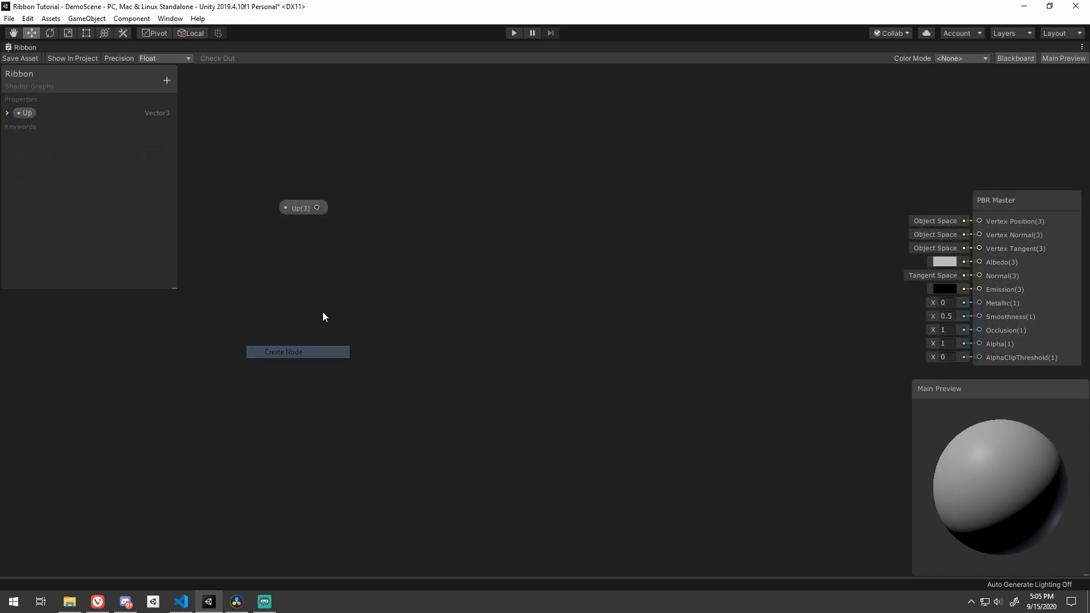
click(297, 352)
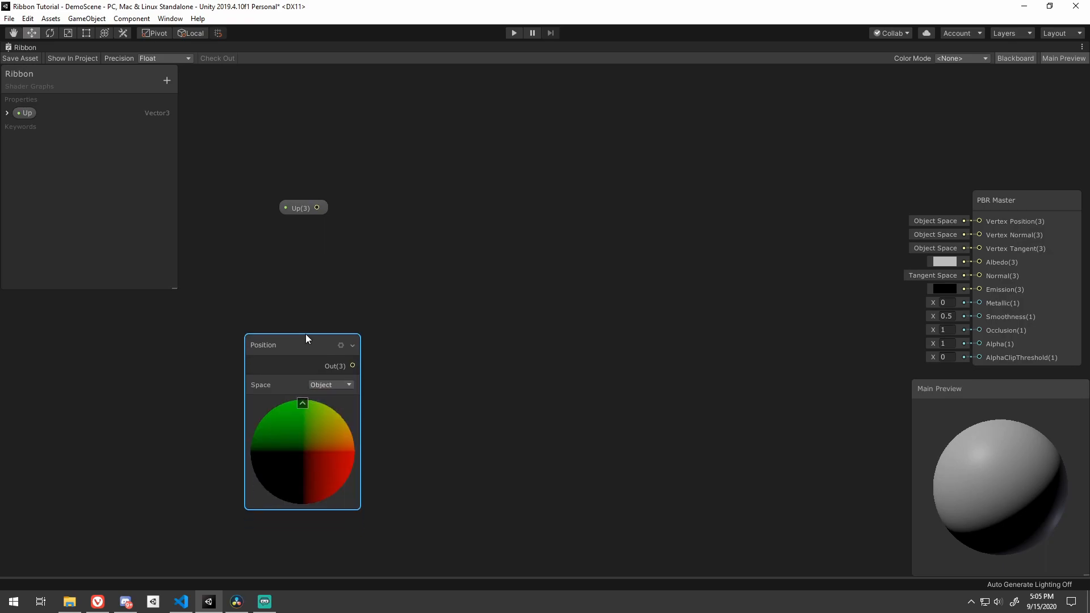
right_click(416, 278)
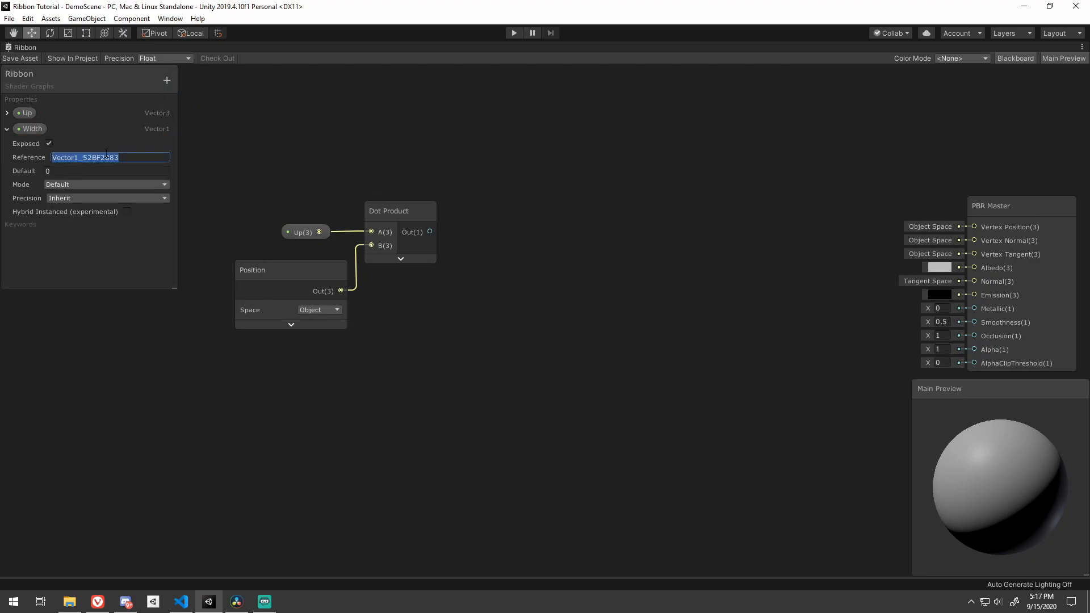
Add a Width property (_Width) as edge of a Step node after Fraction, then adjust PBR Master settings
text(_Width)
click(107, 170)
text(.5)
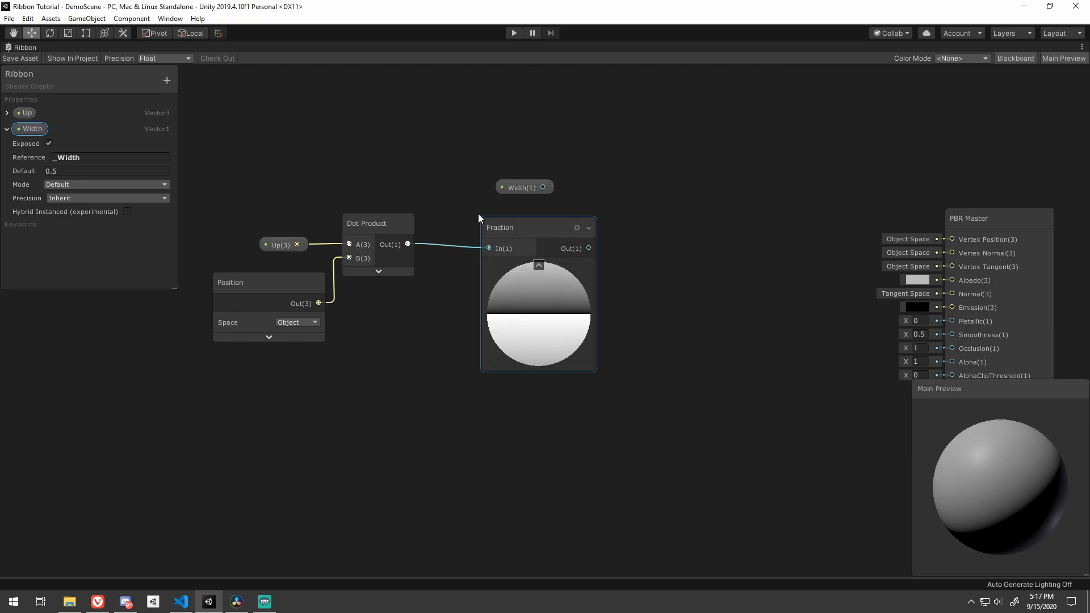
text(ste)
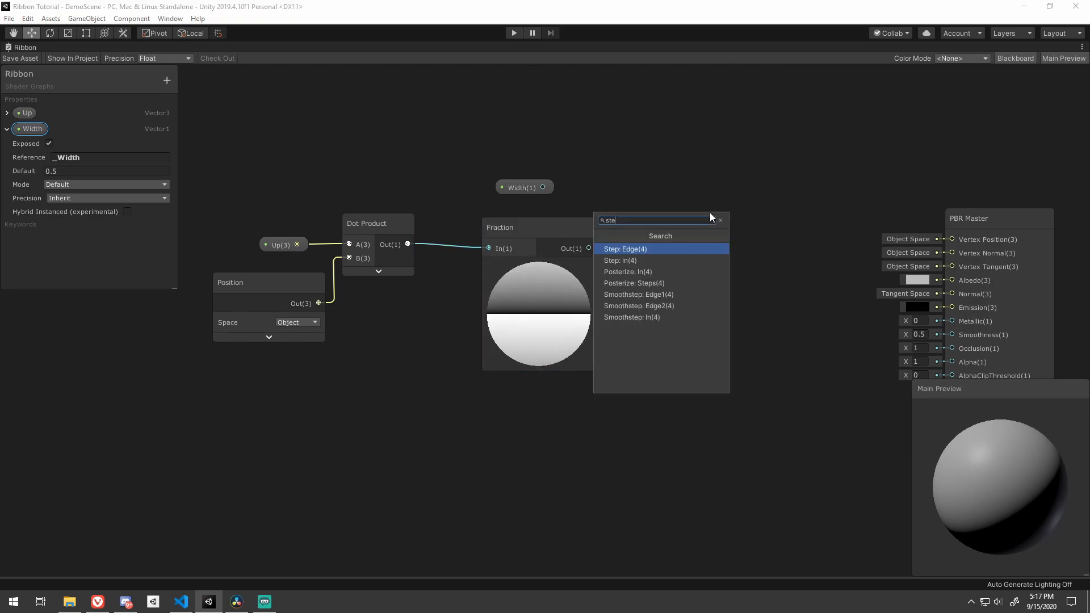
click(623, 249)
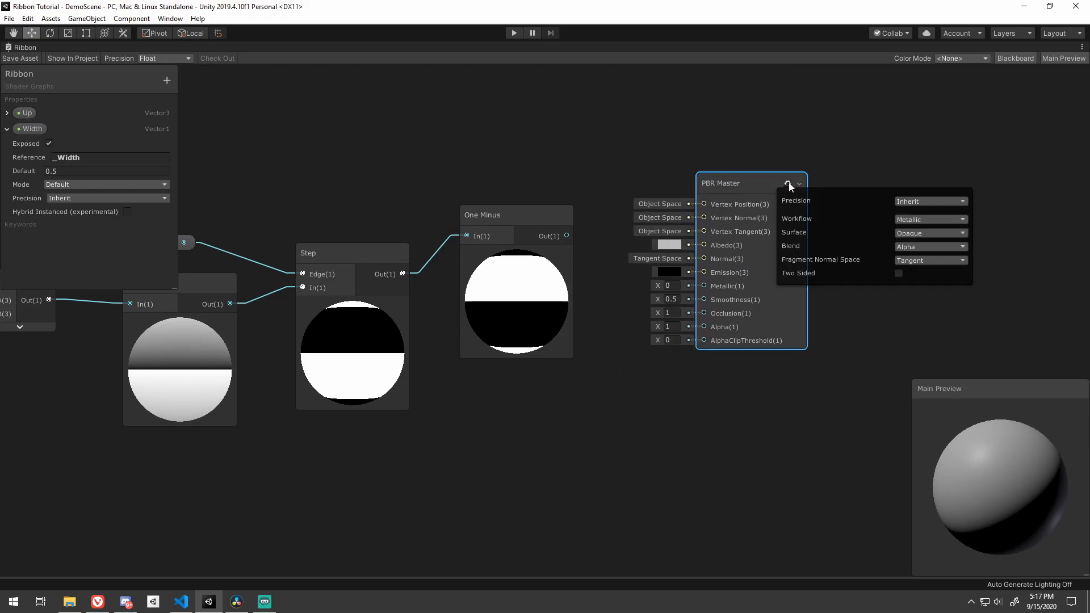
click(927, 232)
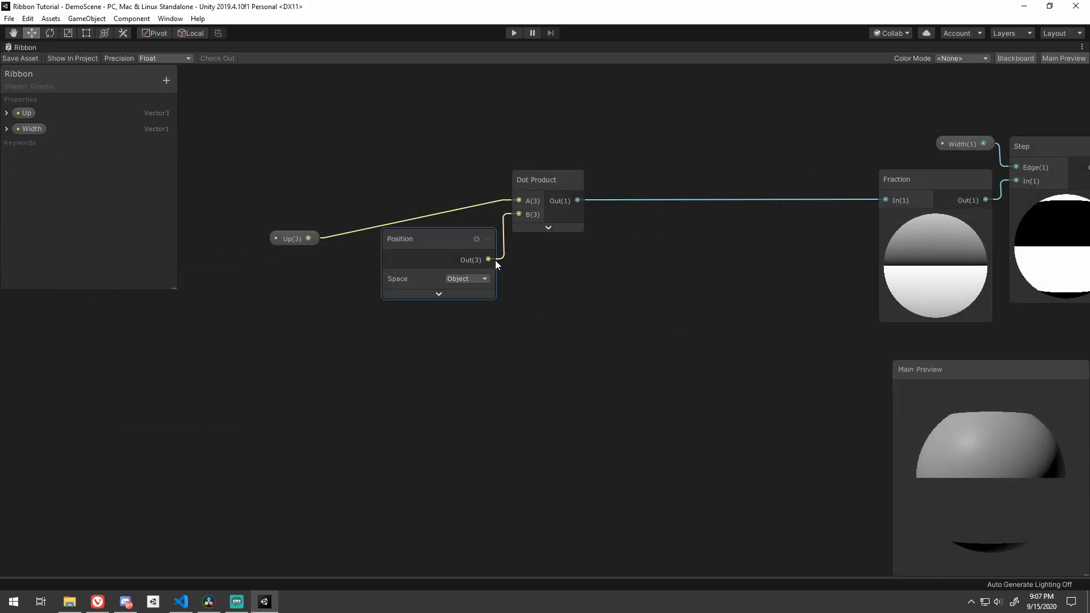
Feed Up and Position into a Cross Product then Normalize, collapsing both node previews
text(cro)
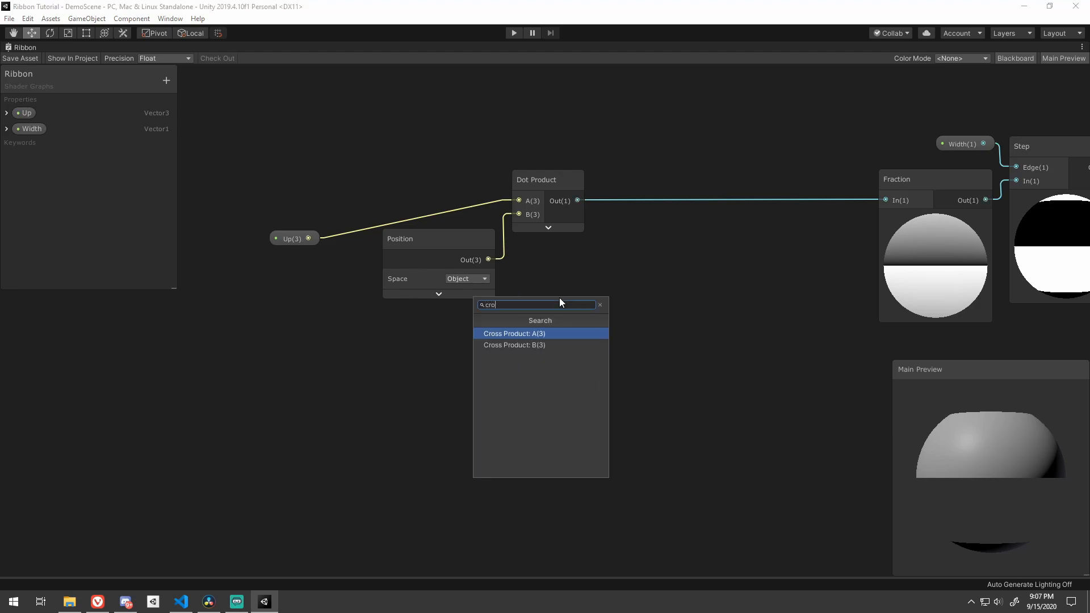
click(514, 332)
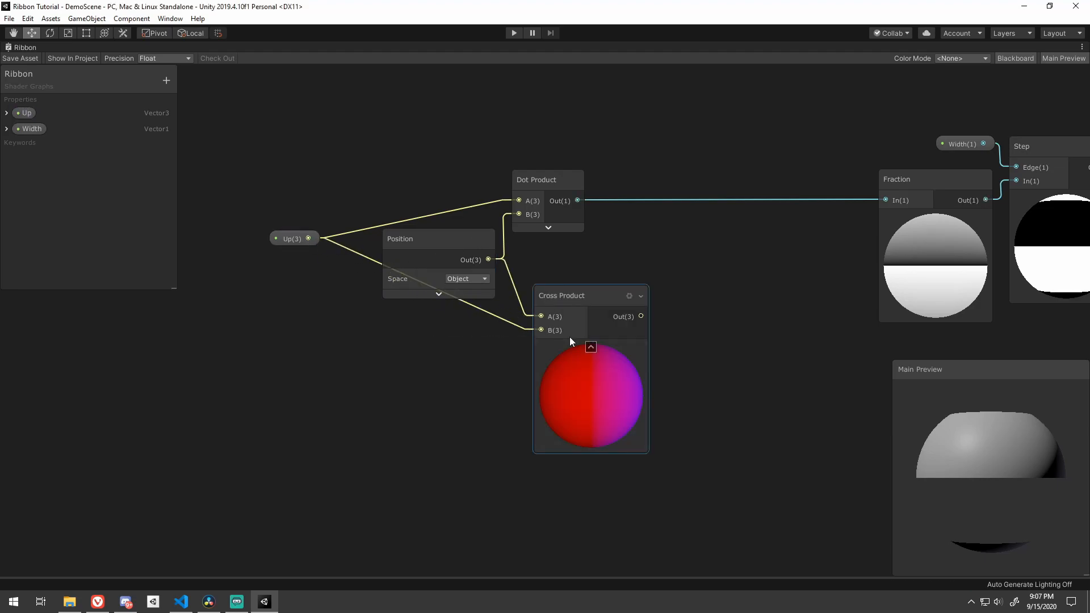
click(590, 346)
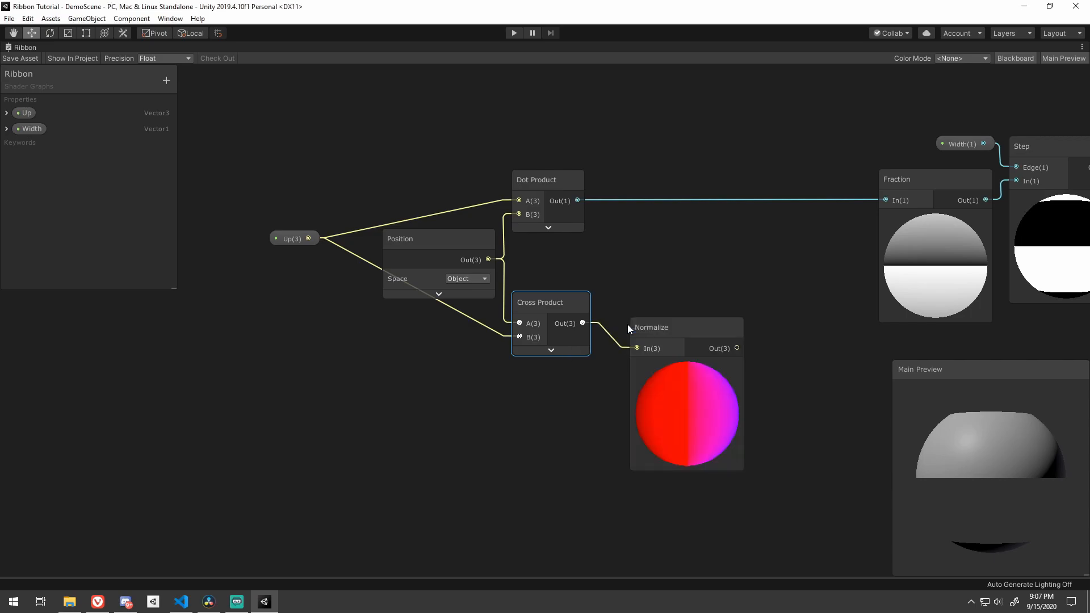
click(650, 326)
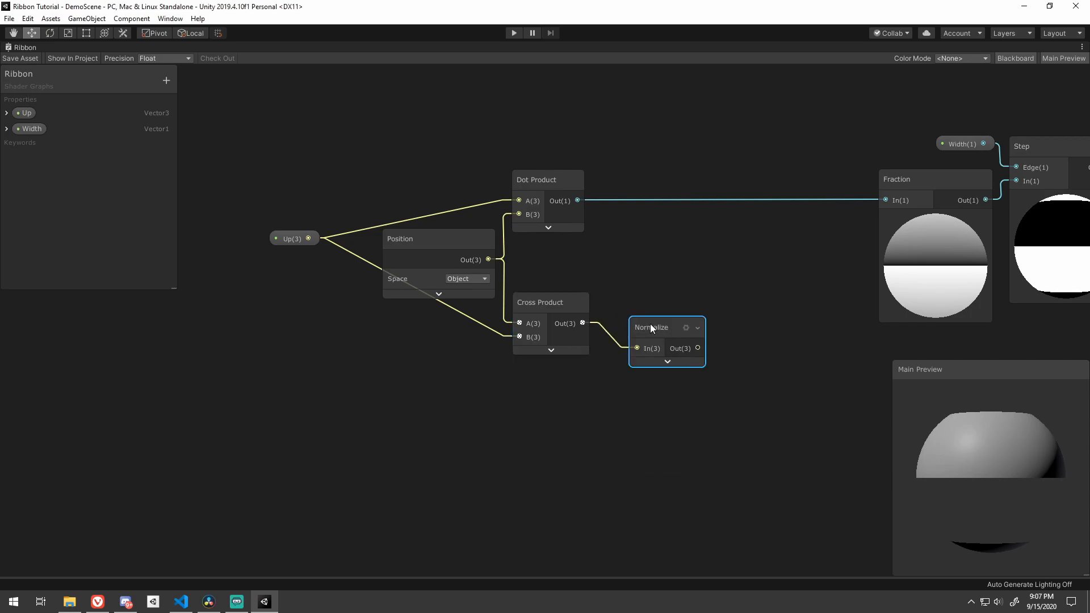
drag(652, 327, 627, 329)
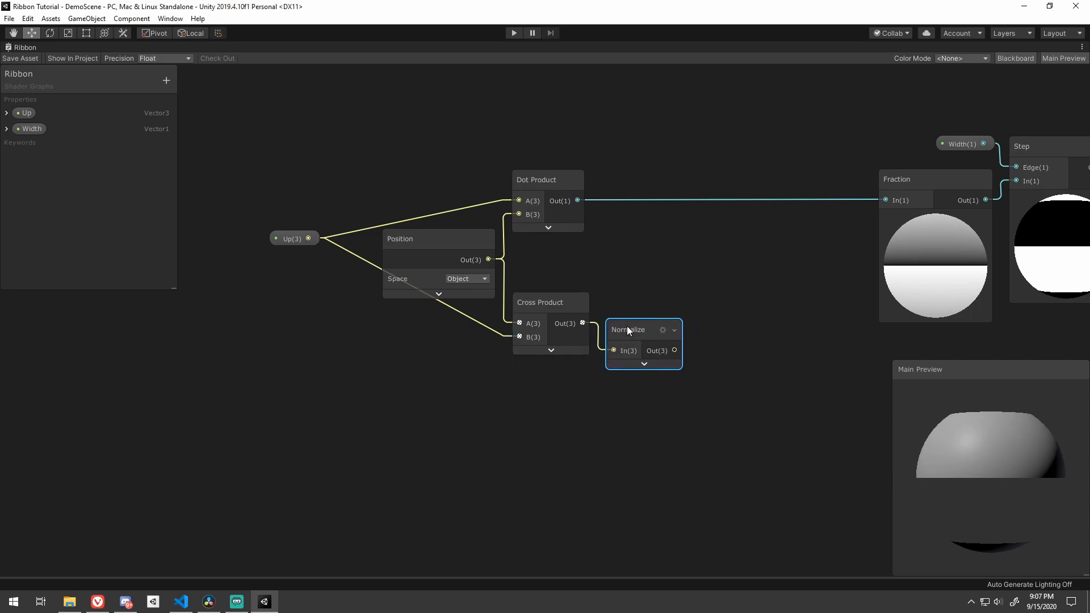
click(250, 271)
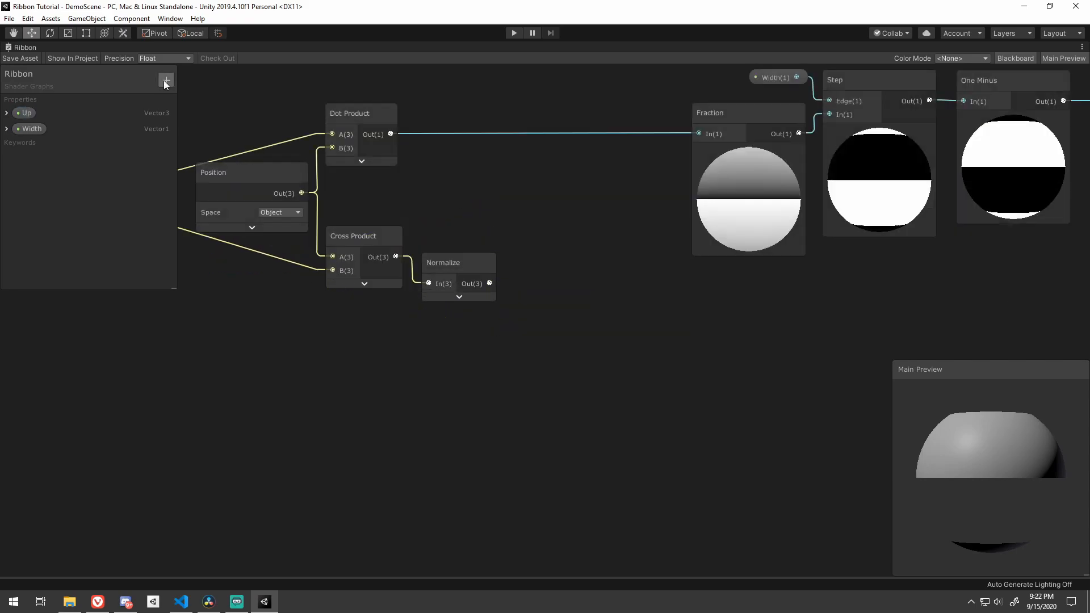
Add a Vector3 property Left, normalize it, dot it with the normalized cross product, then Arccosine
click(166, 79)
text(Left)
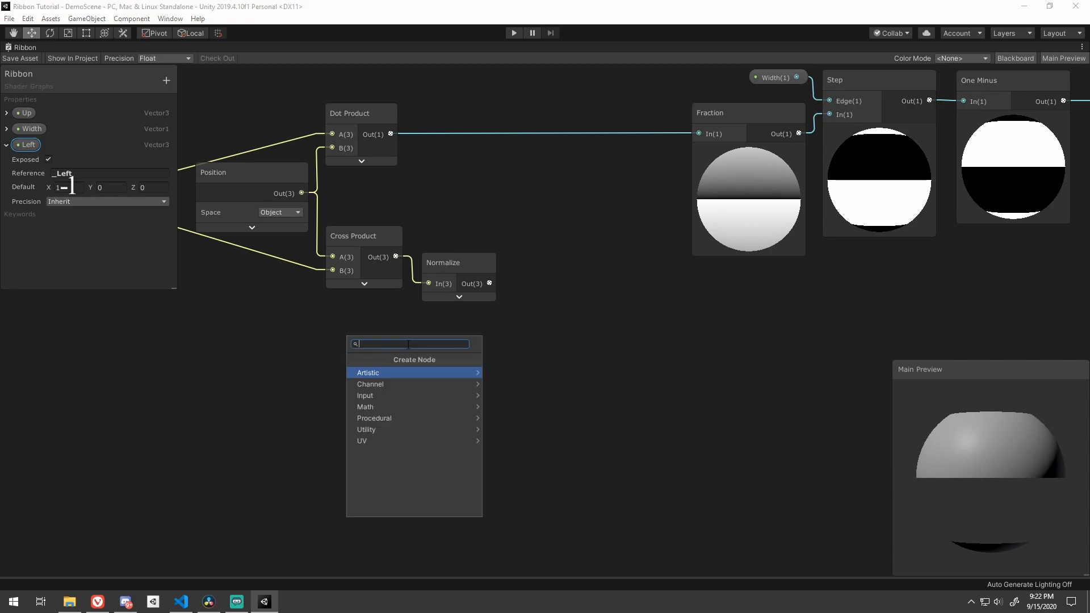
text(normal)
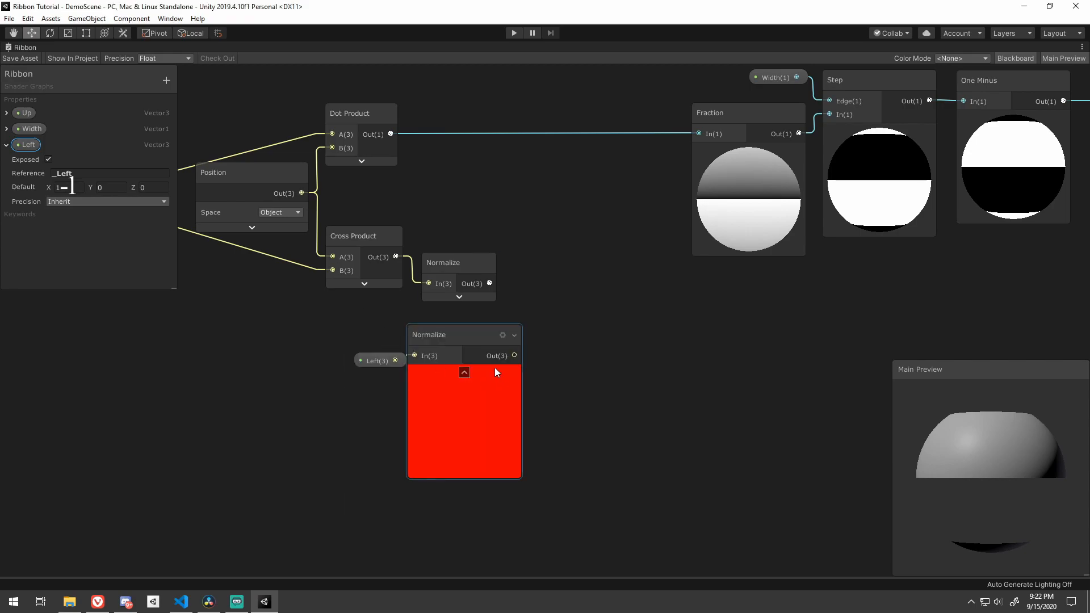
click(464, 372)
text(dot)
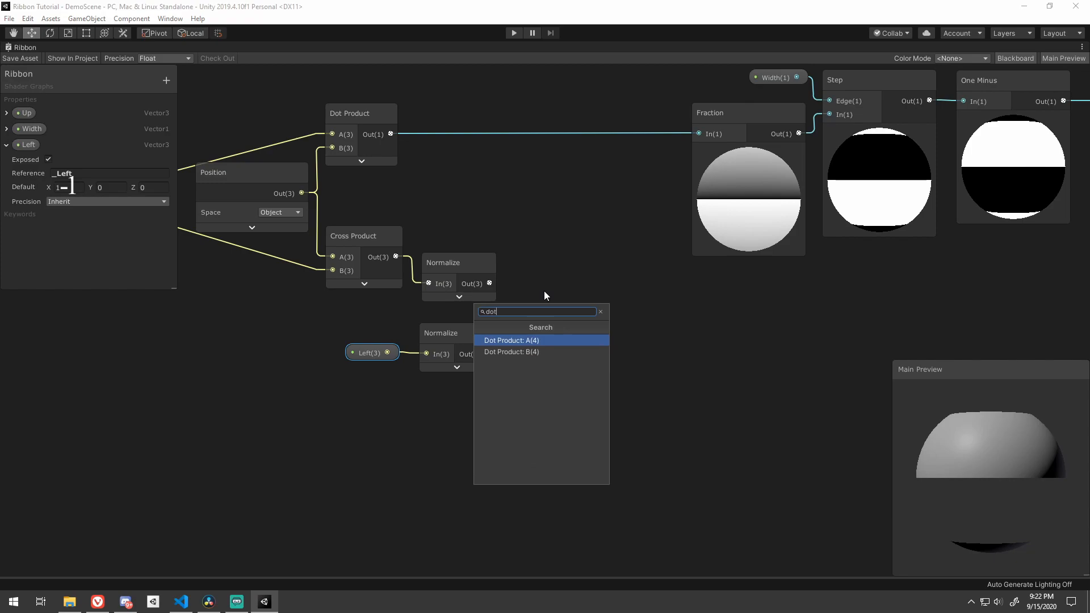
click(512, 339)
text(arc)
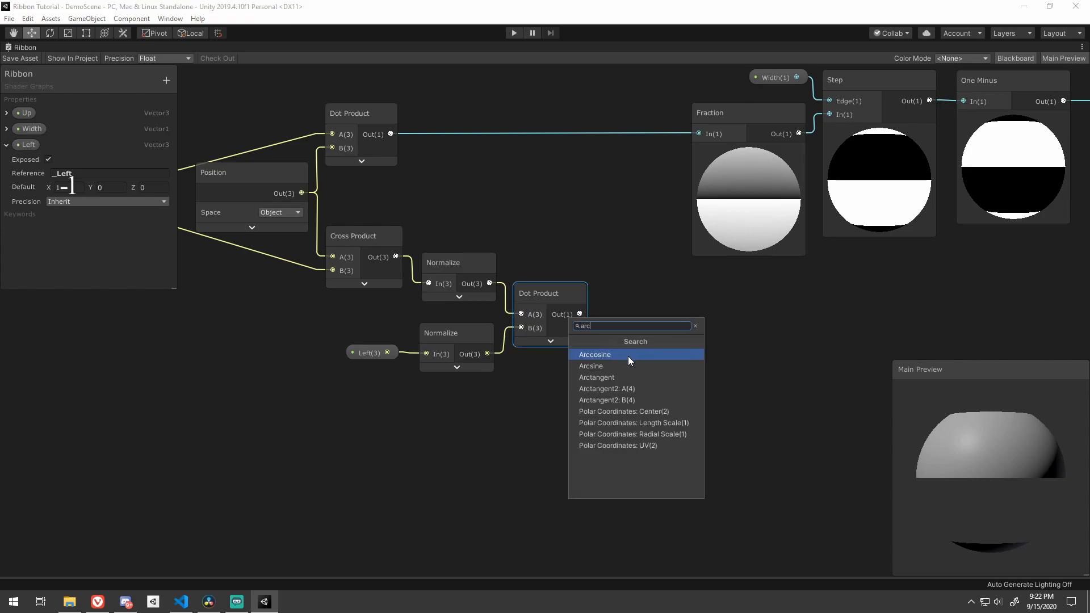
click(593, 355)
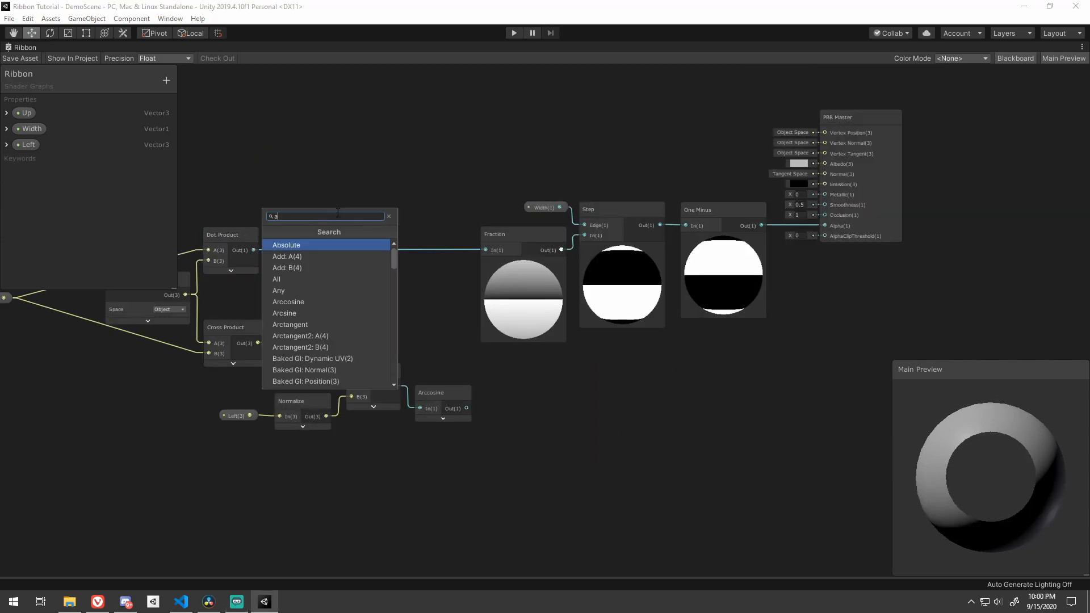
Insert an Add before Fraction and multiply Arccosine by Sign of Dot Product(Left, Position)
click(286, 245)
text(dot)
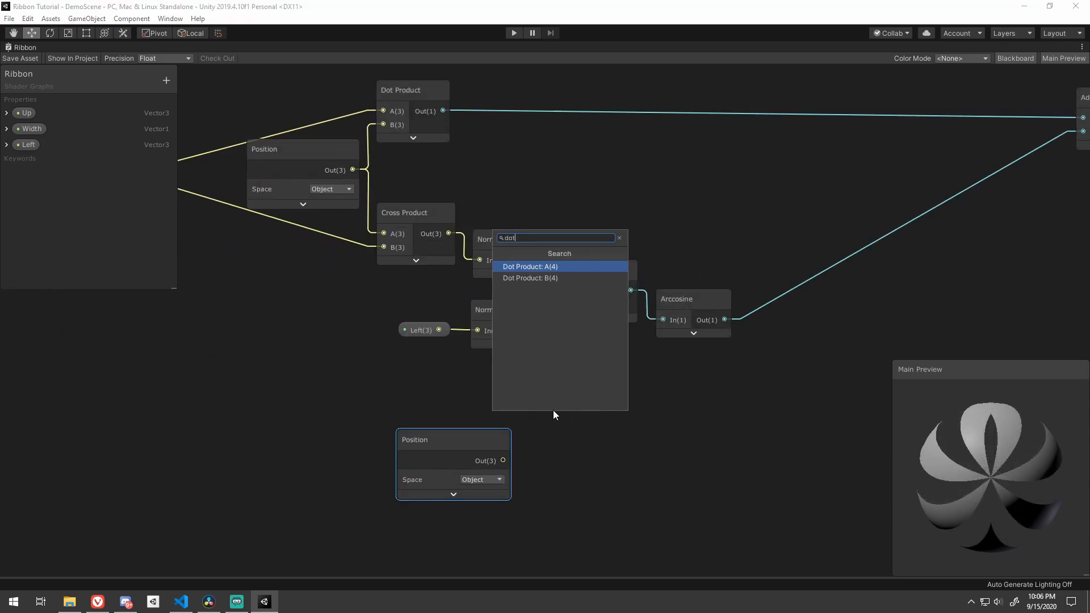
click(530, 266)
text(sign)
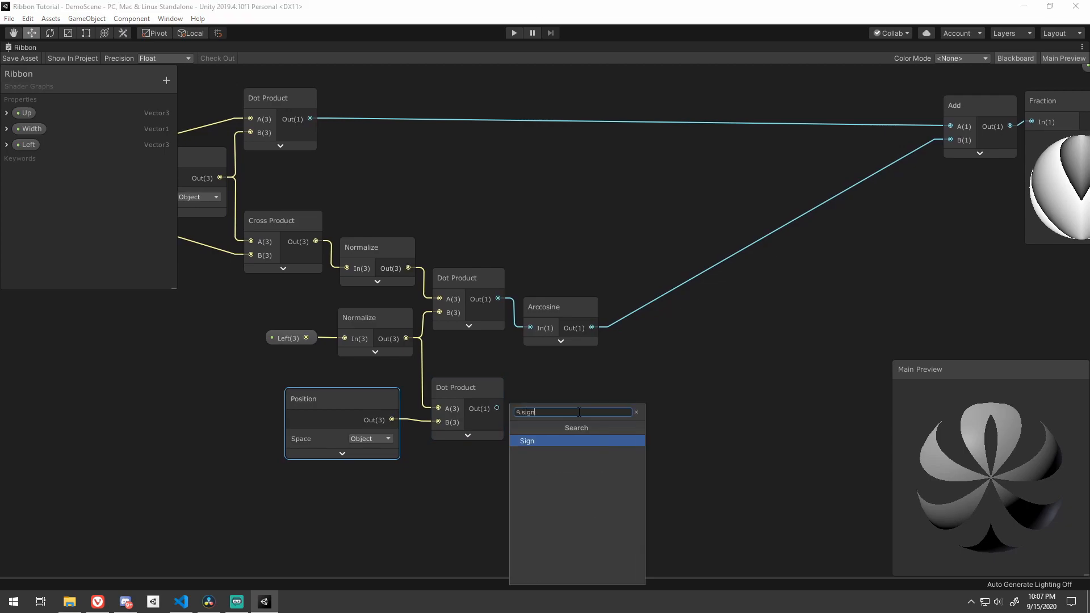
click(526, 441)
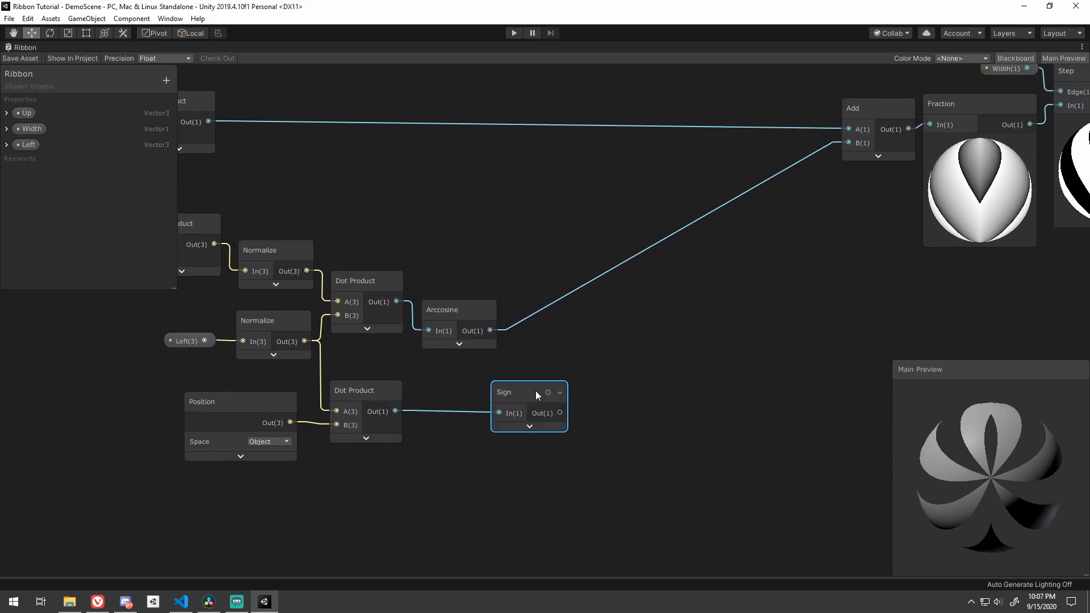
text(multi)
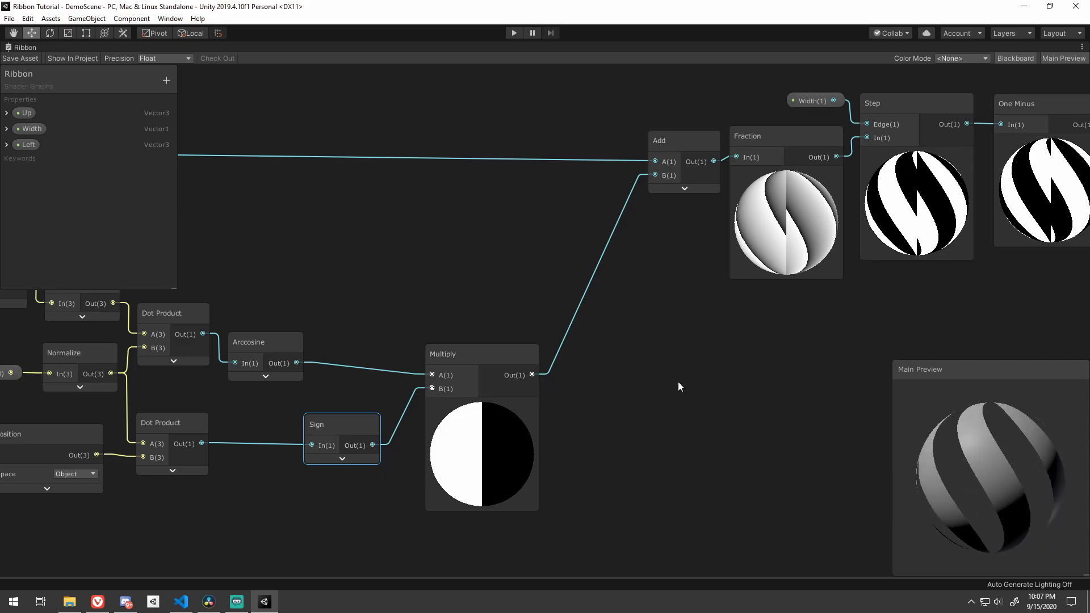
Divide the arccosine by 2π before the sign multiply and connect the Multiply into Add B
right_click(420, 353)
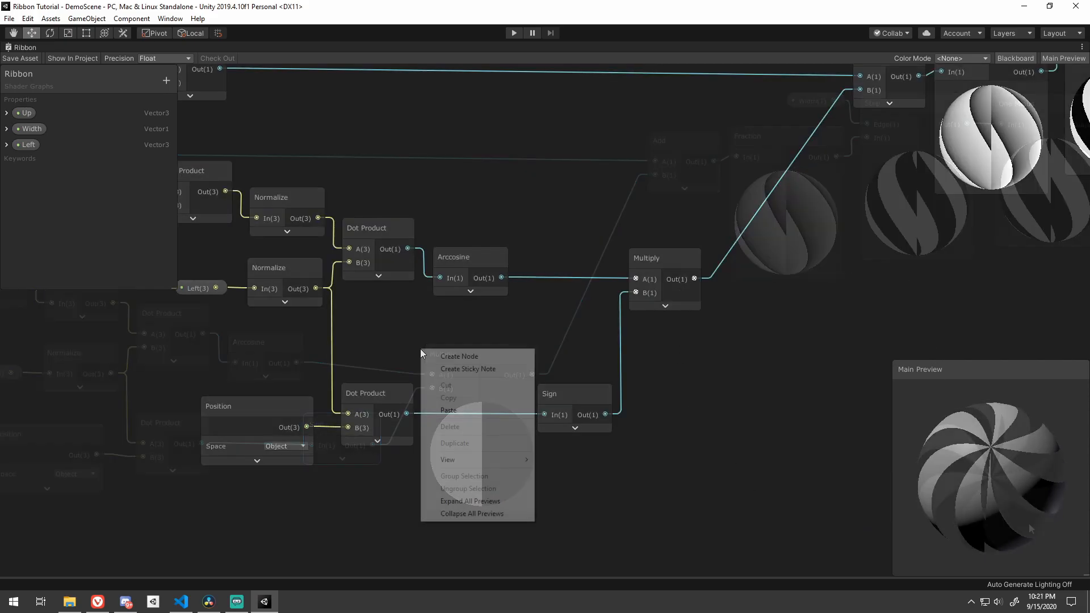
click(459, 355)
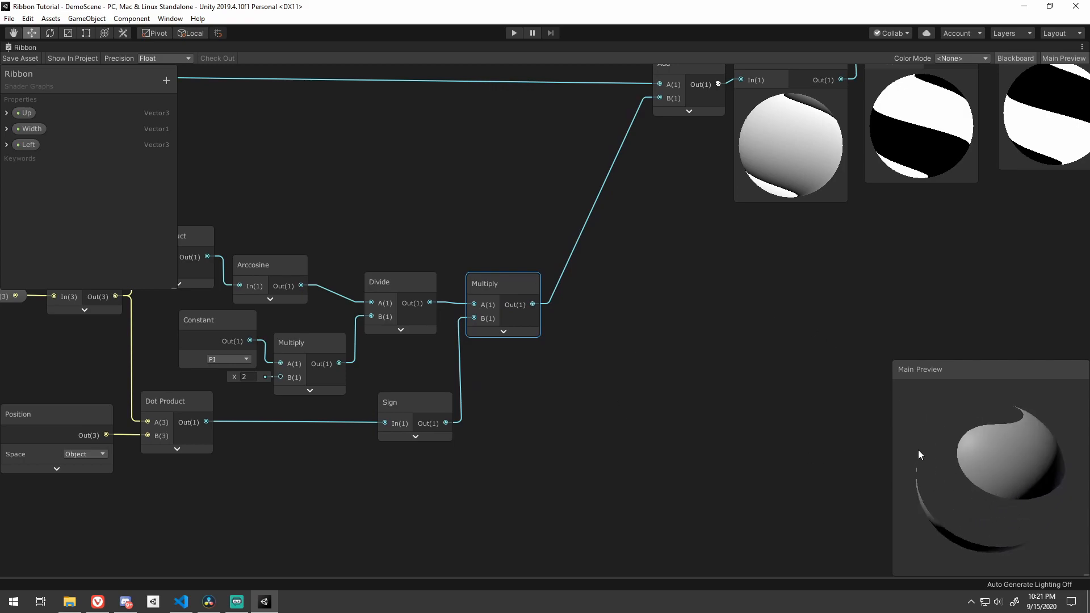
click(292, 601)
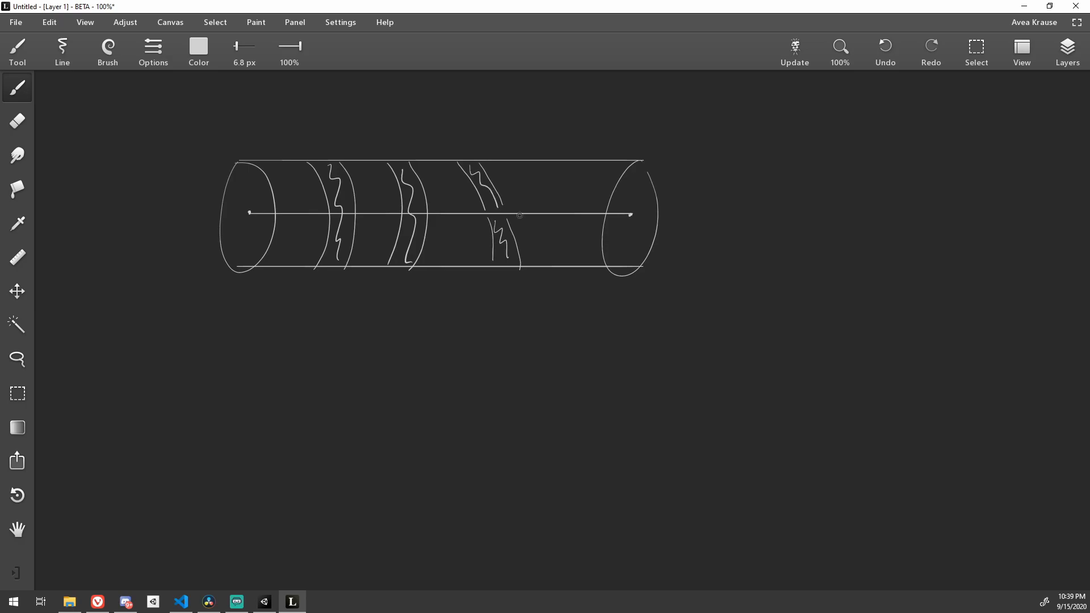
mouse_move(552, 222)
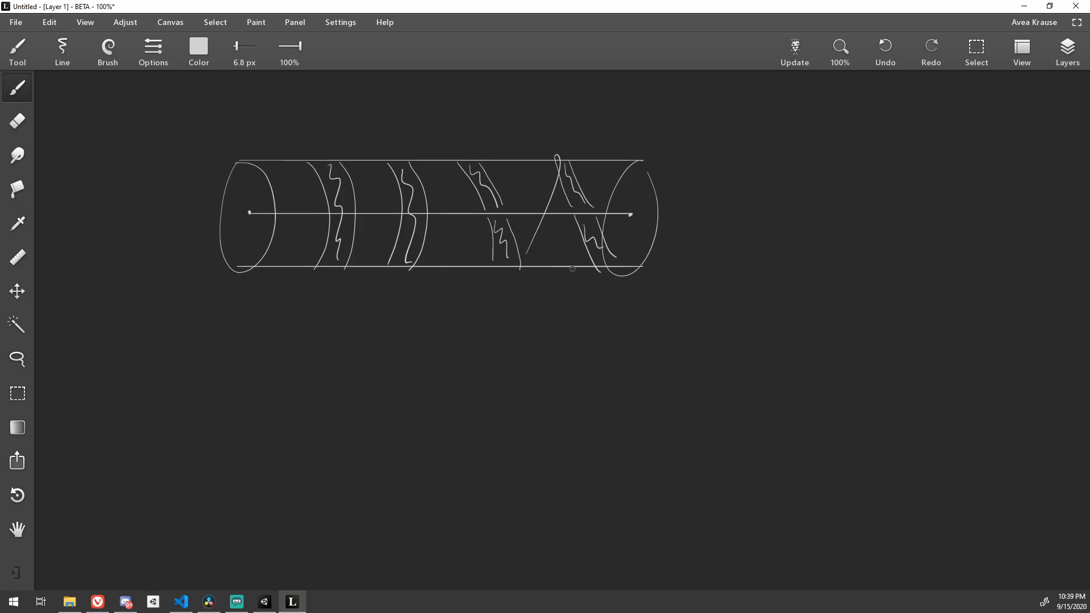
Erase the ribbon's back line into dashes, then return to the brush for further strokes
click(17, 122)
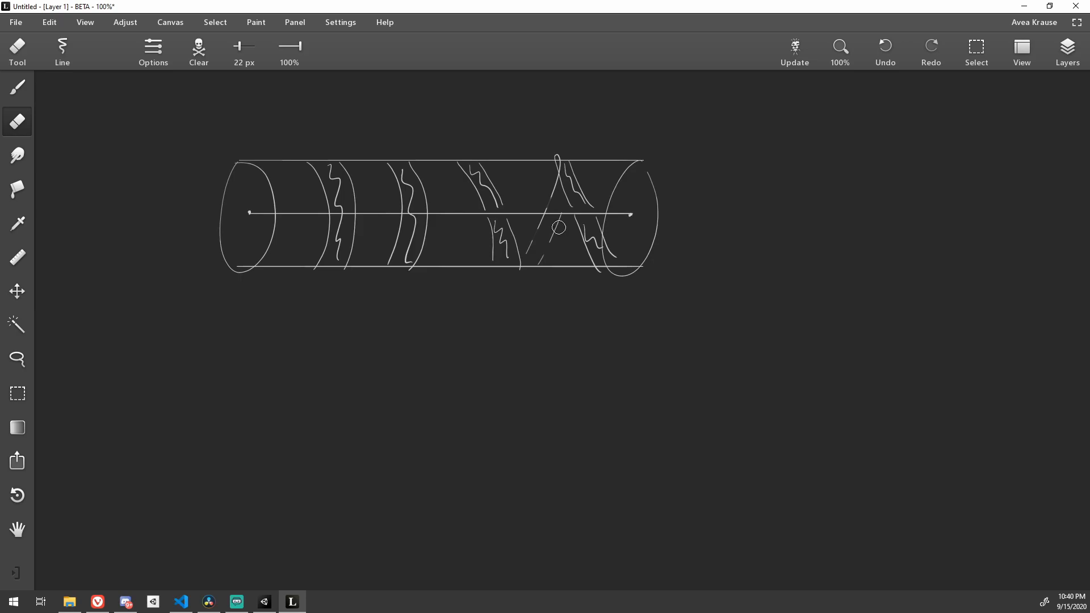
click(17, 88)
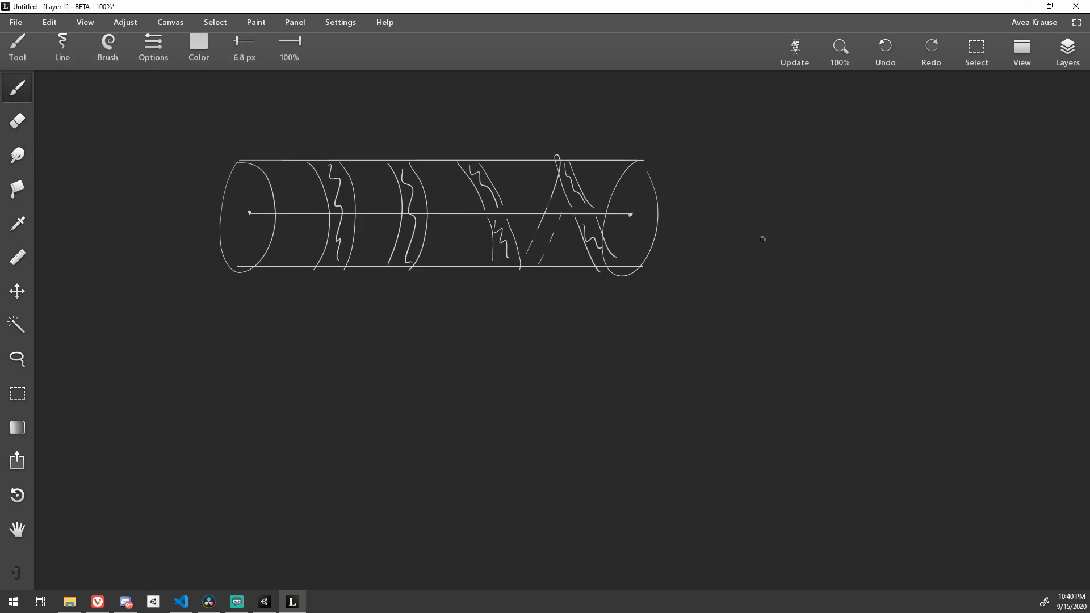
mouse_move(810, 452)
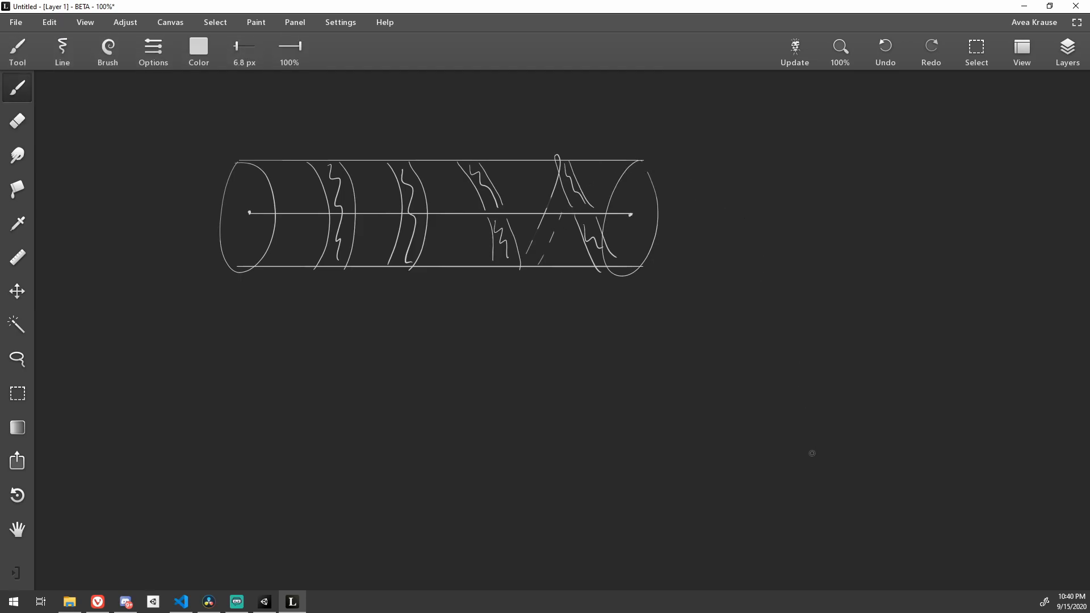
mouse_move(811, 429)
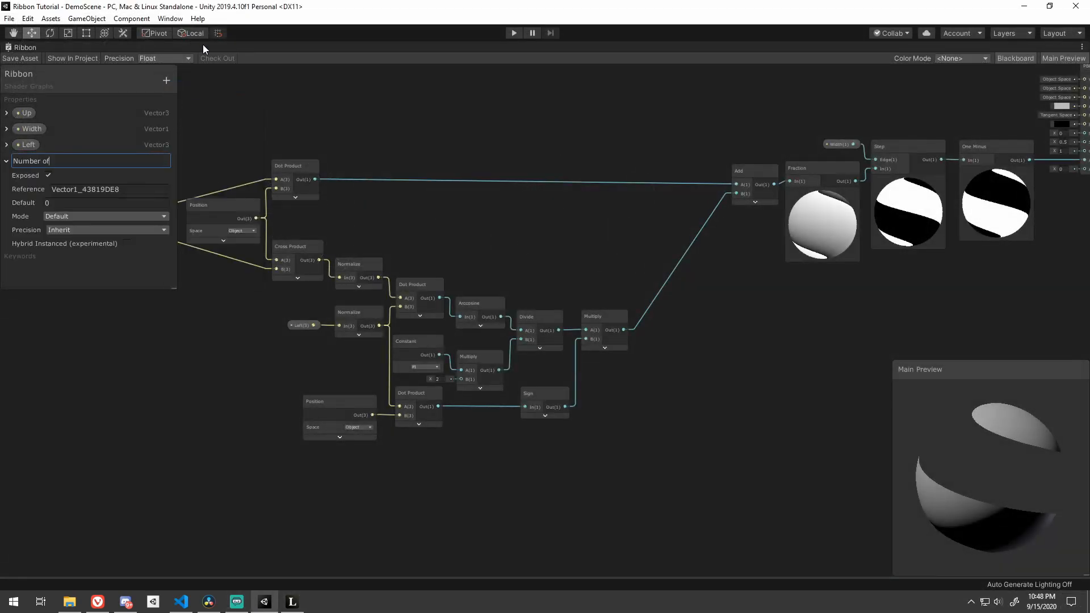
Add a _RibbonCount property and wire Time with Speed and Static Offset to animate repeated stripes
text(_RibbonCount)
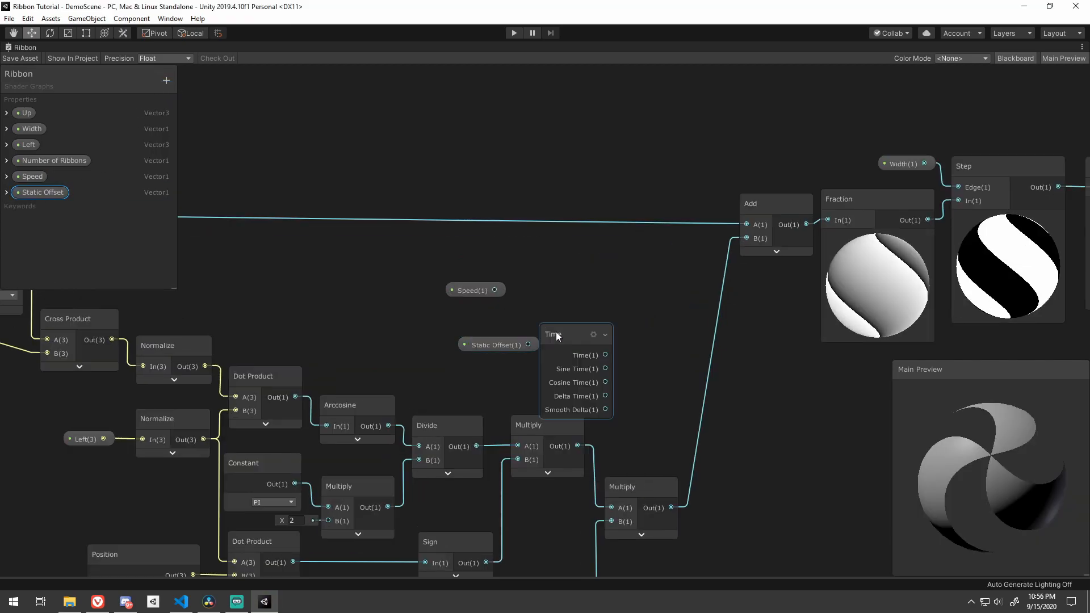
click(584, 354)
text(distance)
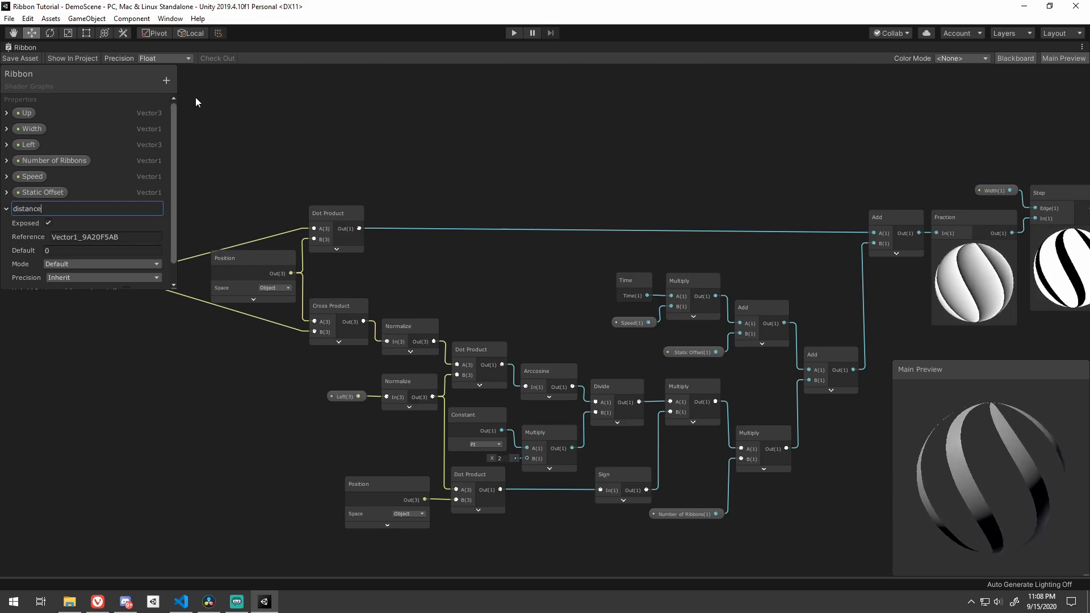
Name the new property Distance Reciprocal with default 0.25 to divide the Up–position dot product
text(Distance Reciprocal)
click(102, 249)
text(.5)
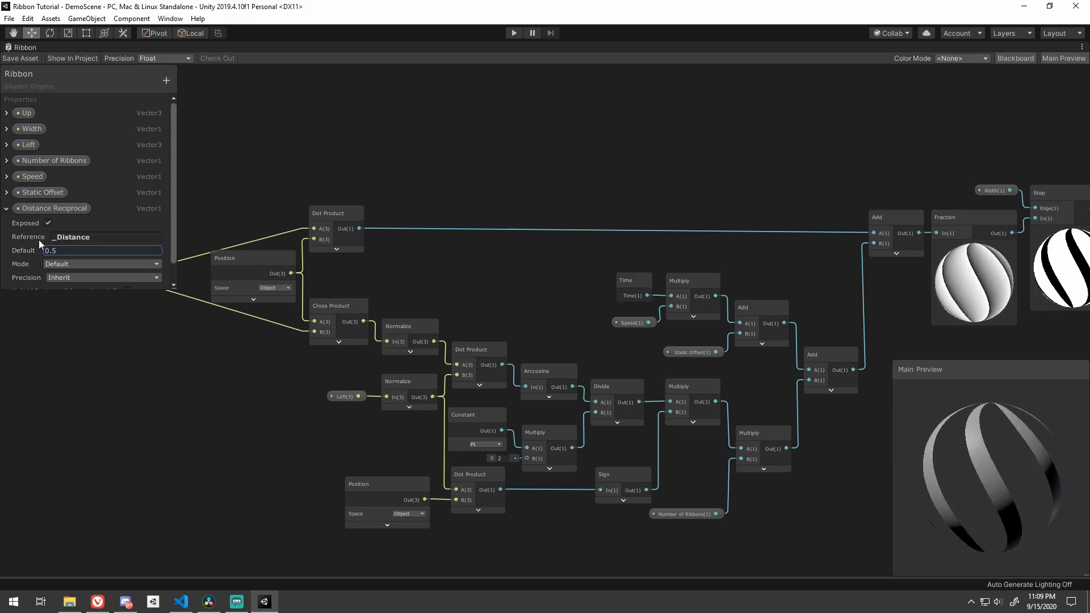
click(53, 208)
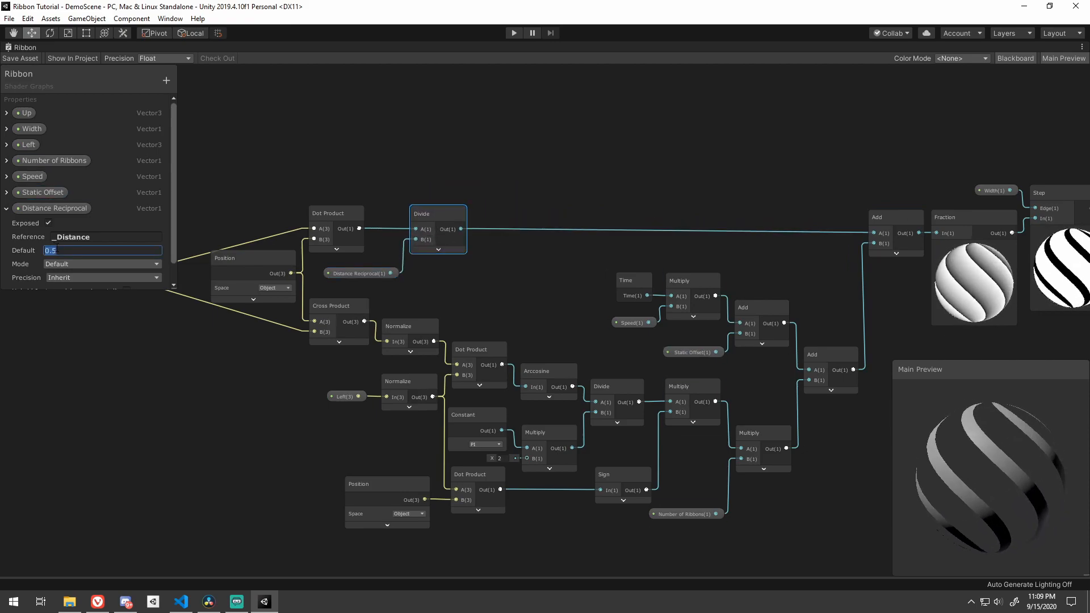
Confirm the 0.25 default value and add a new Gradient property to the Blackboard
text(0.25)
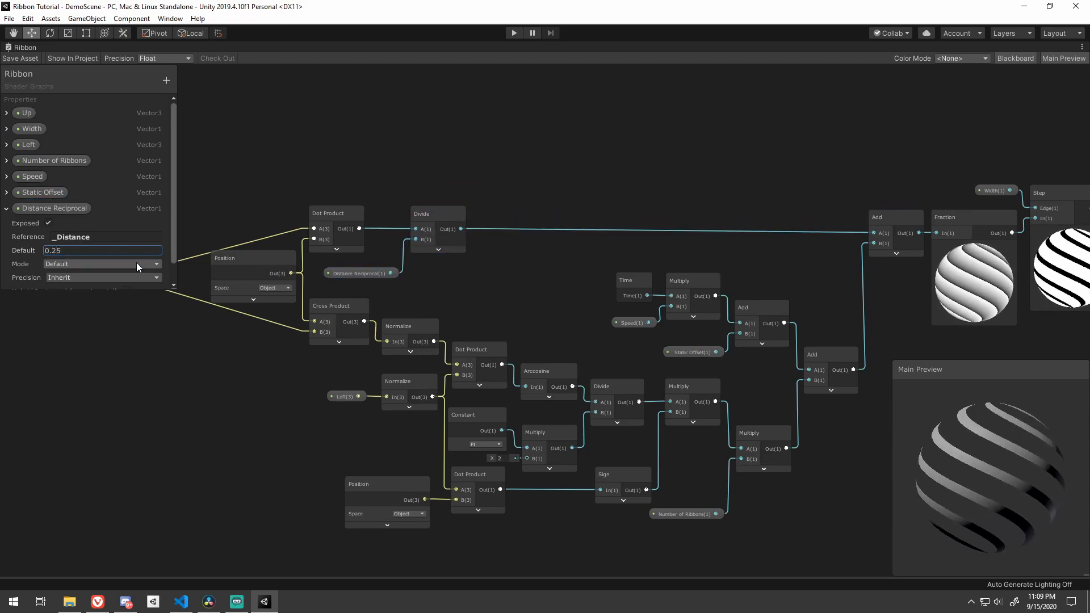
click(166, 80)
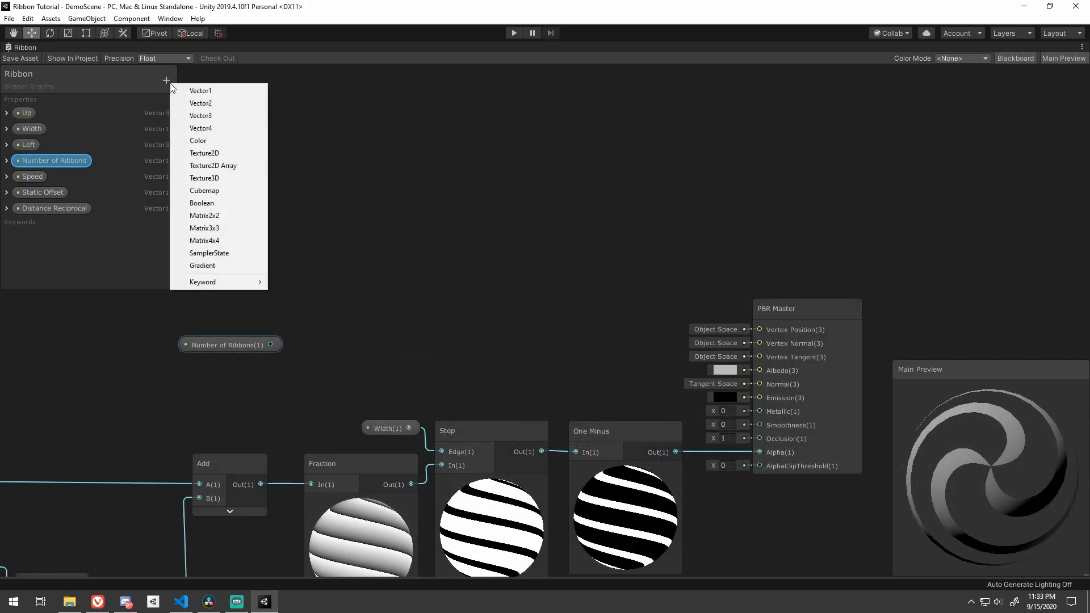
click(202, 266)
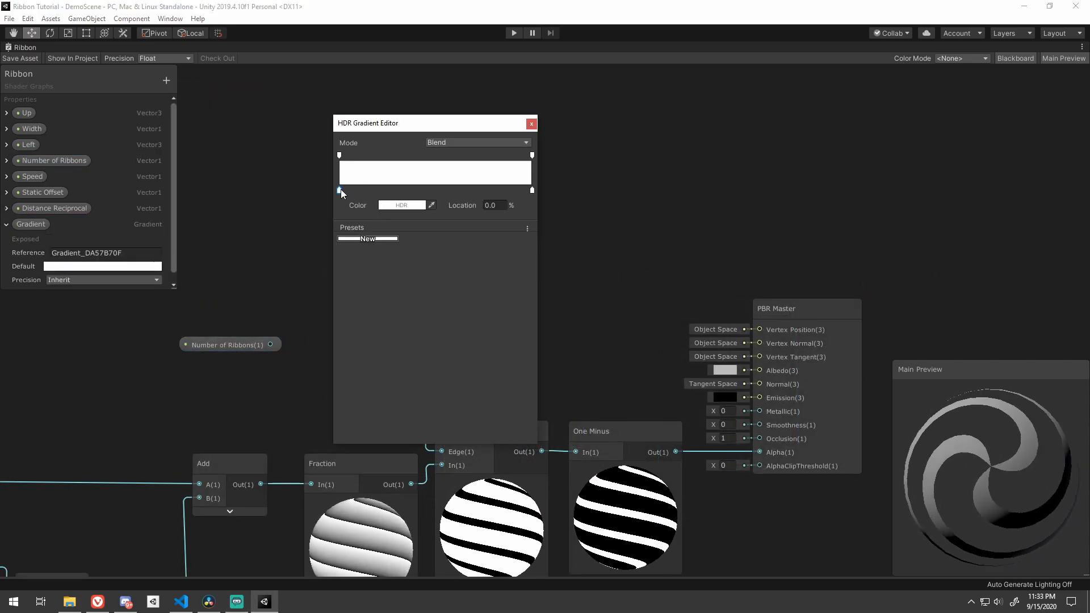
Set the gradient keys to red, blue and green for the ribbon colours
click(400, 204)
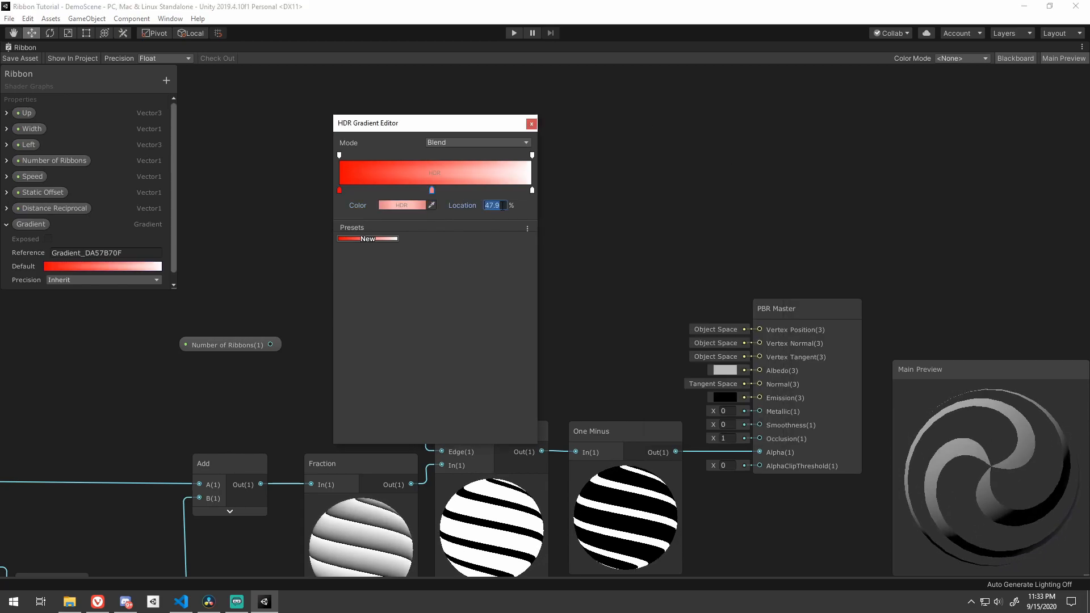
click(401, 204)
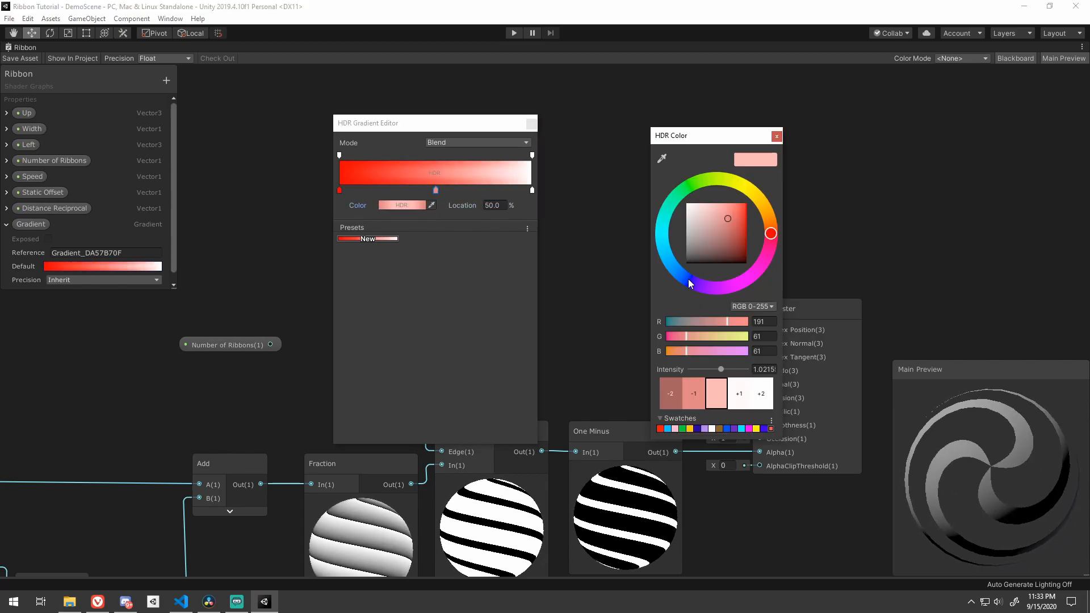
click(688, 281)
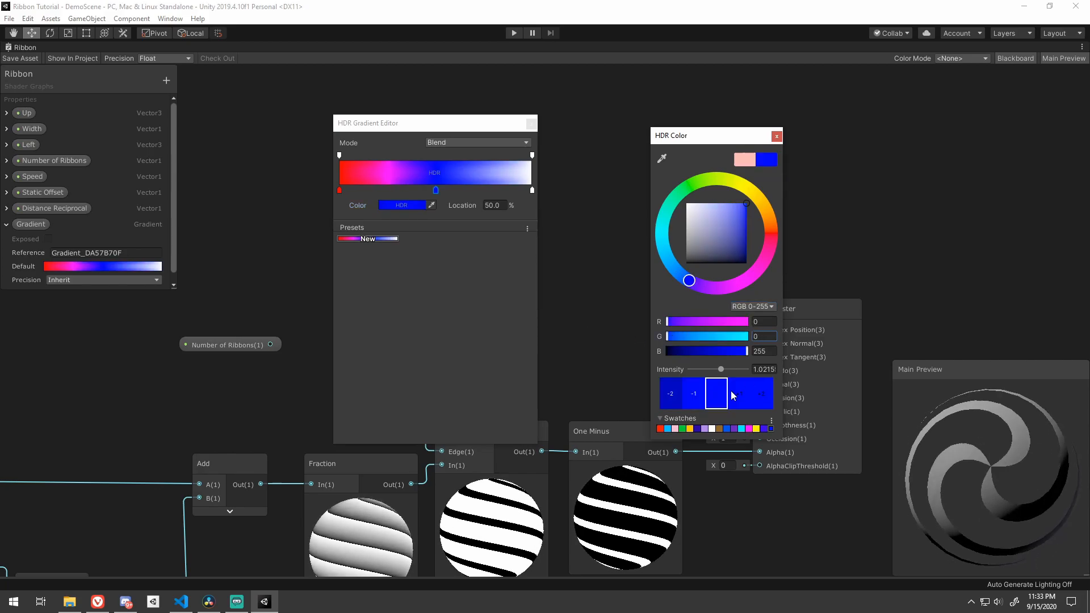
click(777, 135)
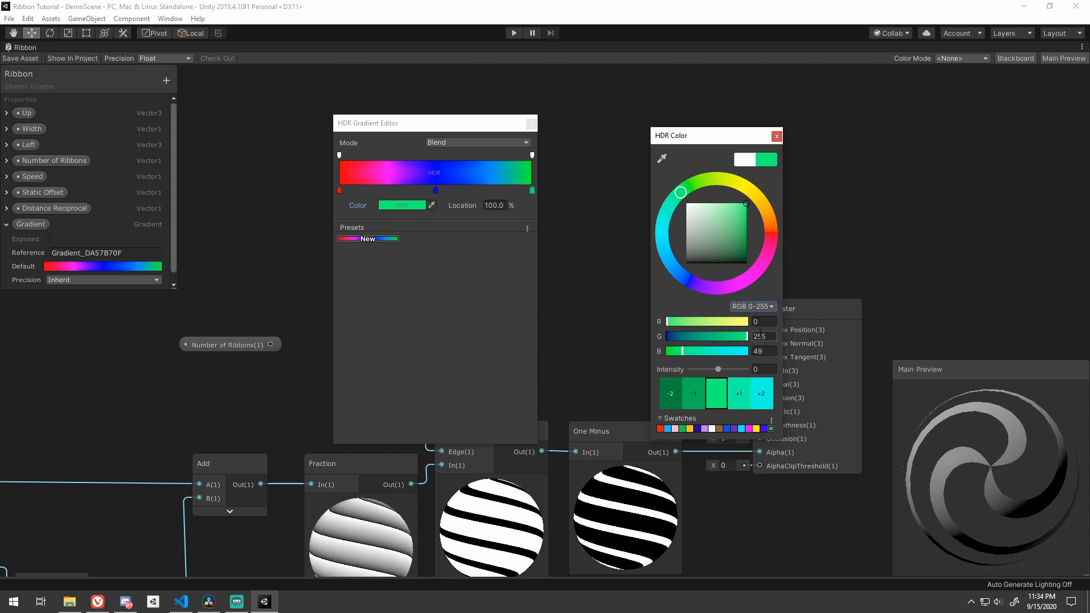
click(776, 135)
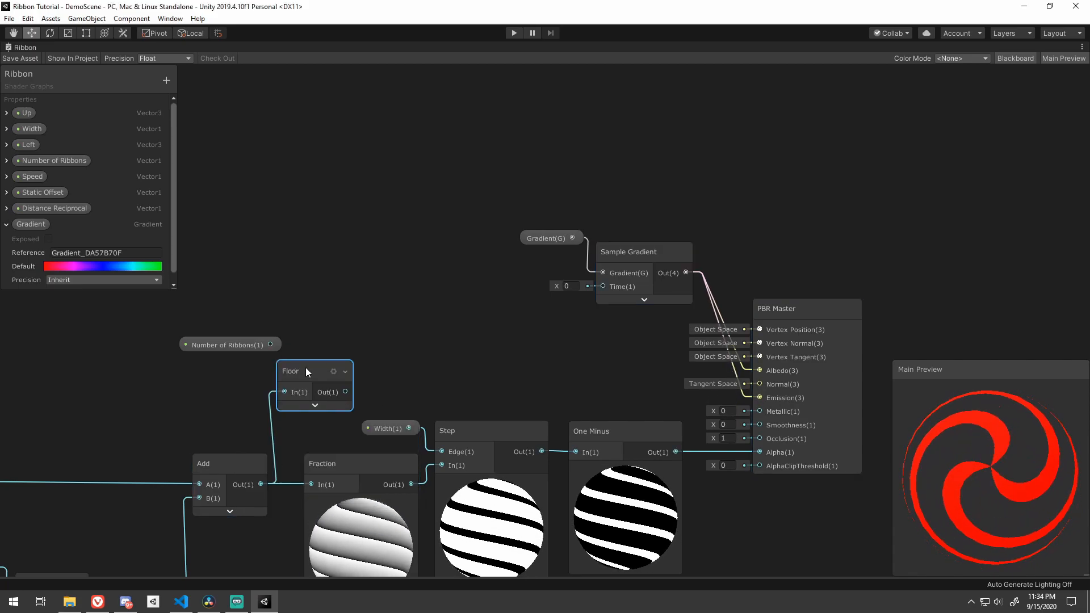
Create the node mapping each ribbon's index into the gradient and close the gradient editor
right_click(400, 317)
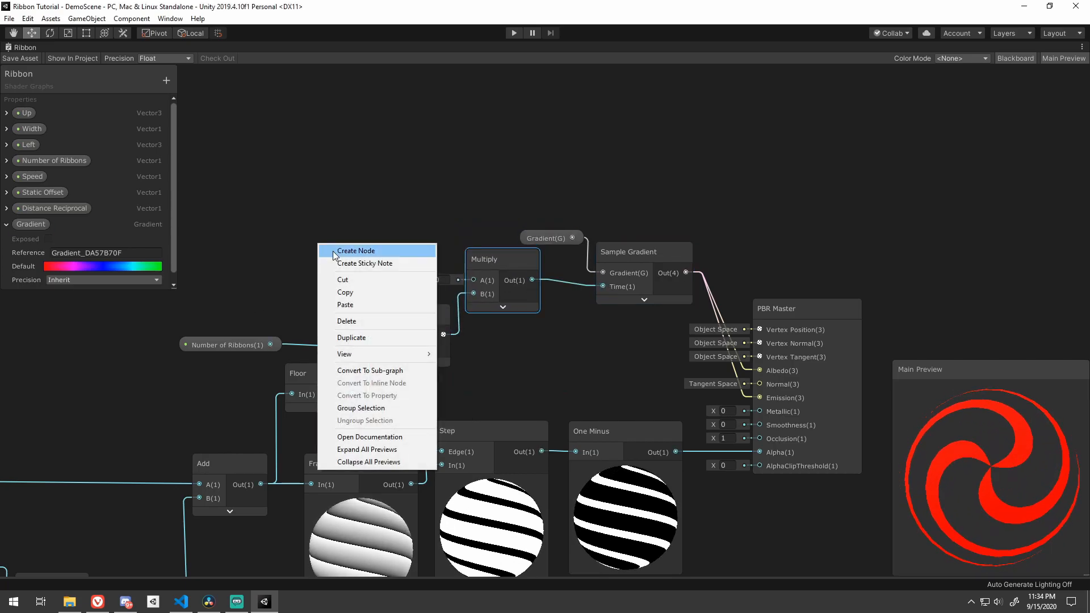
click(356, 250)
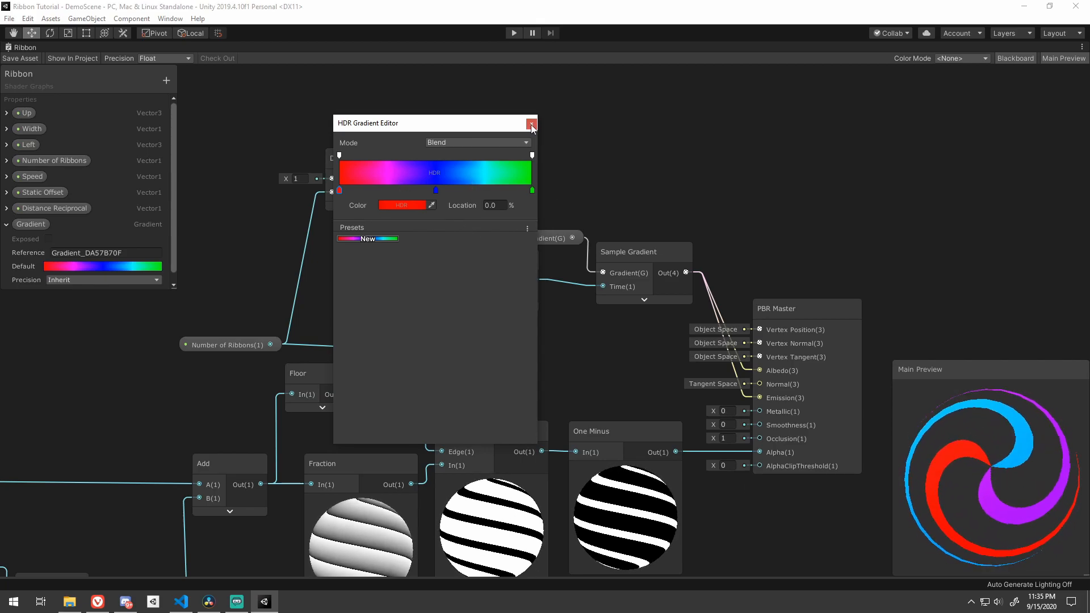
click(531, 123)
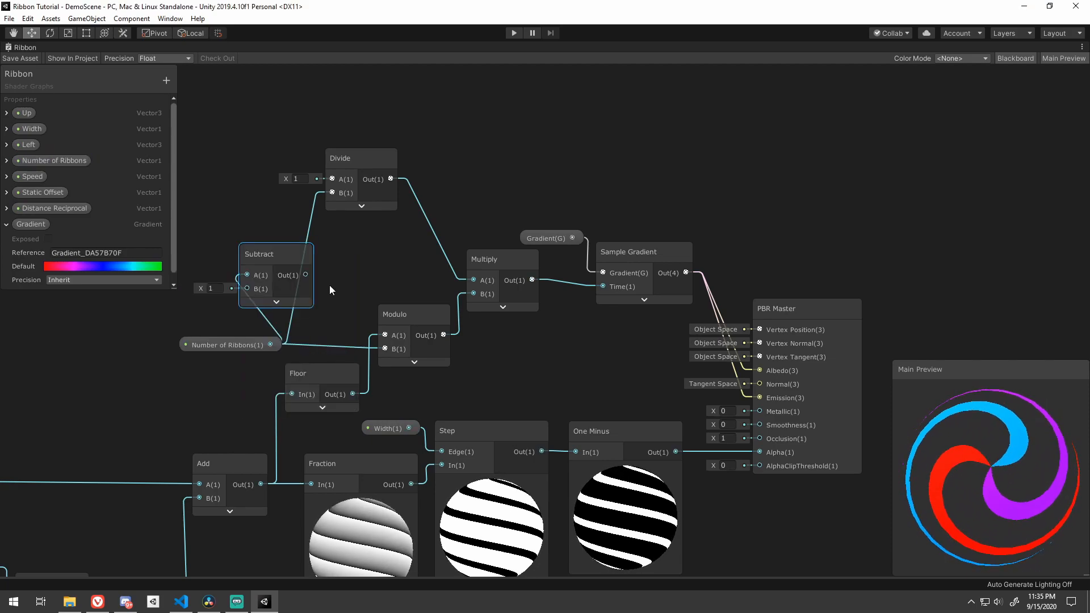
click(361, 159)
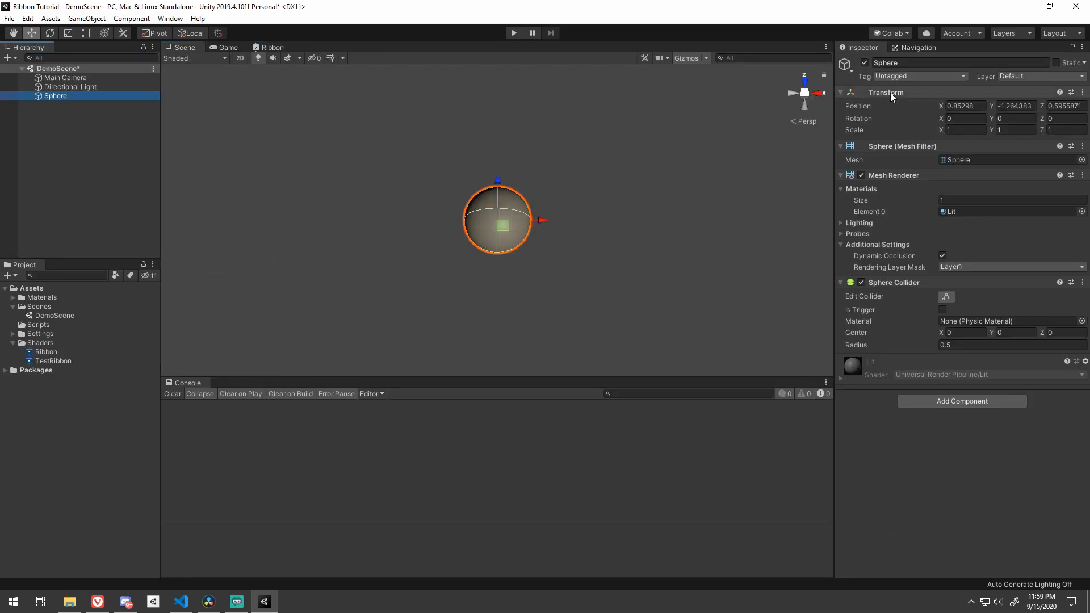
Create a new material asset in the Materials folder for the ribbon shader
right_click(32, 313)
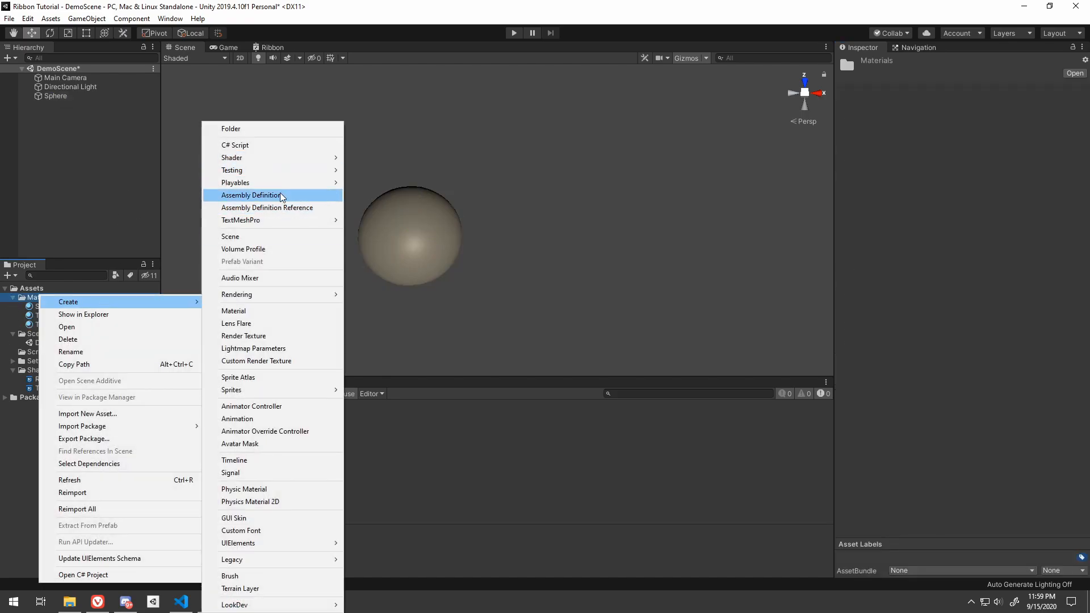
click(234, 311)
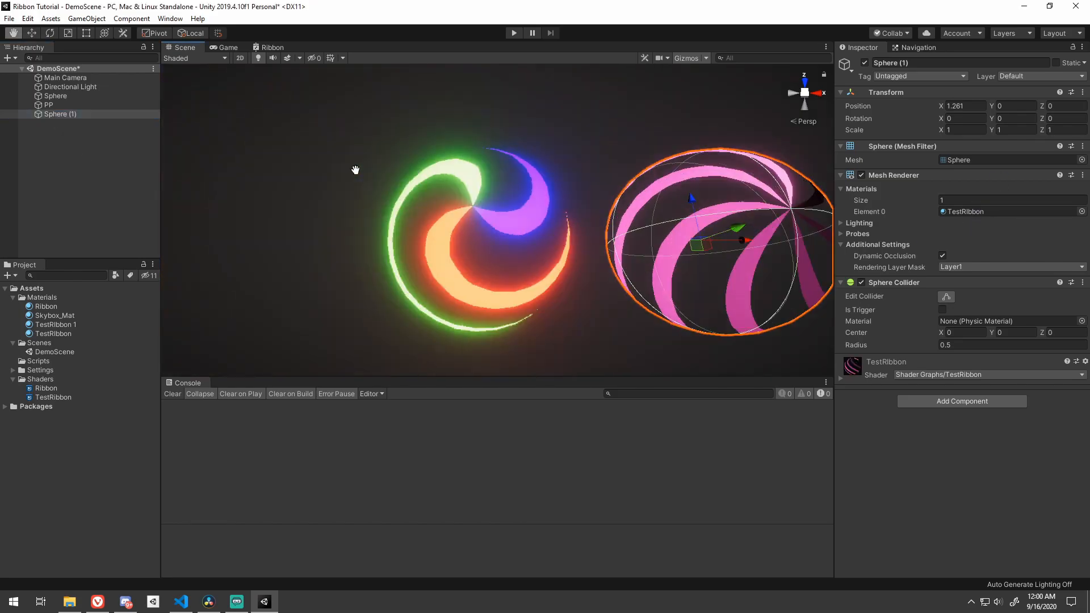
click(45, 306)
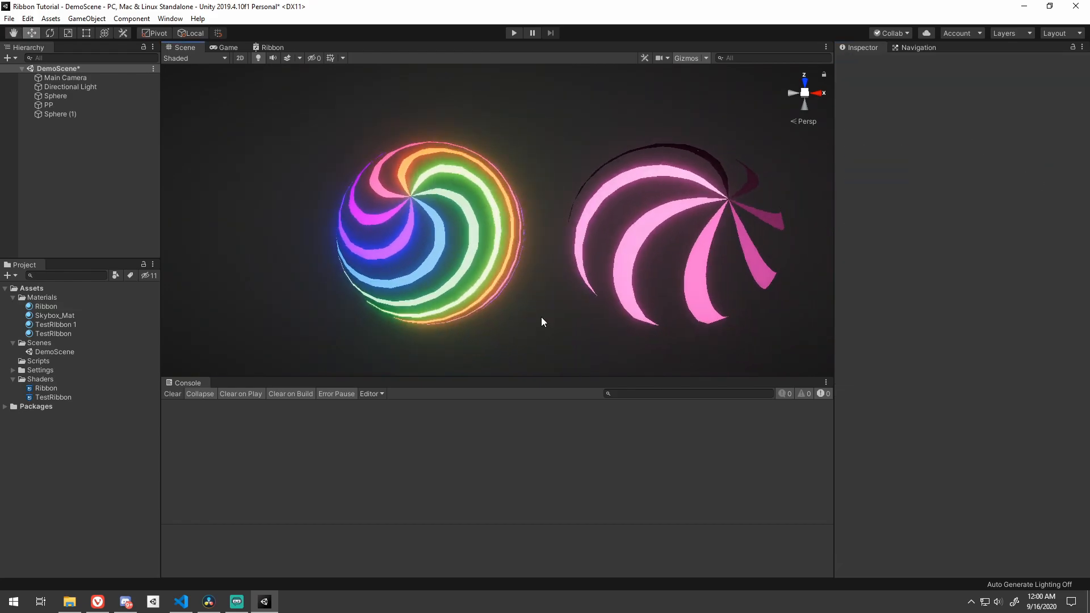
scroll(down, 3)
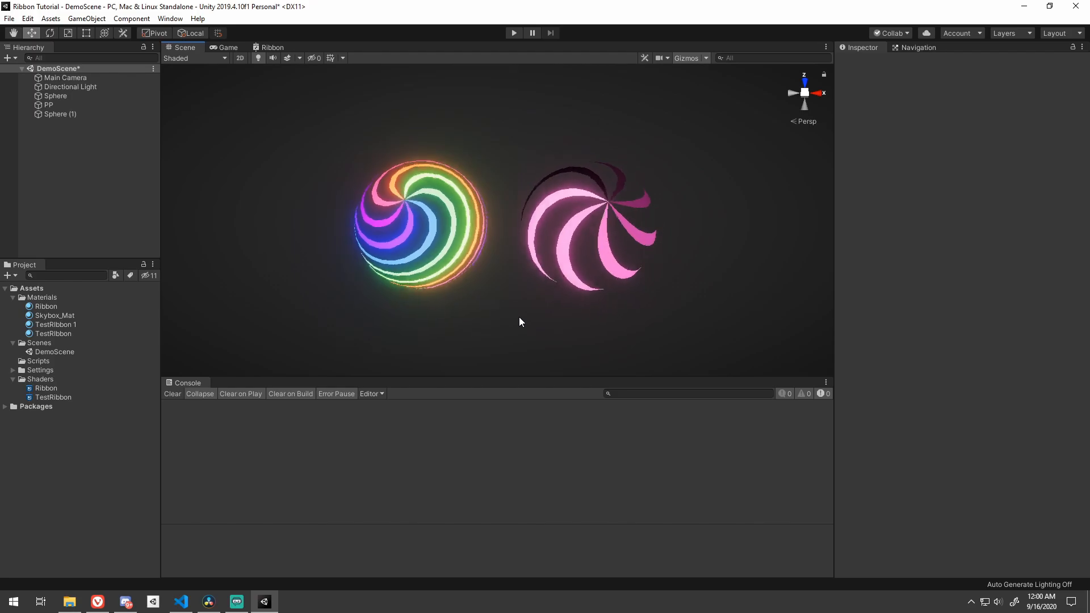